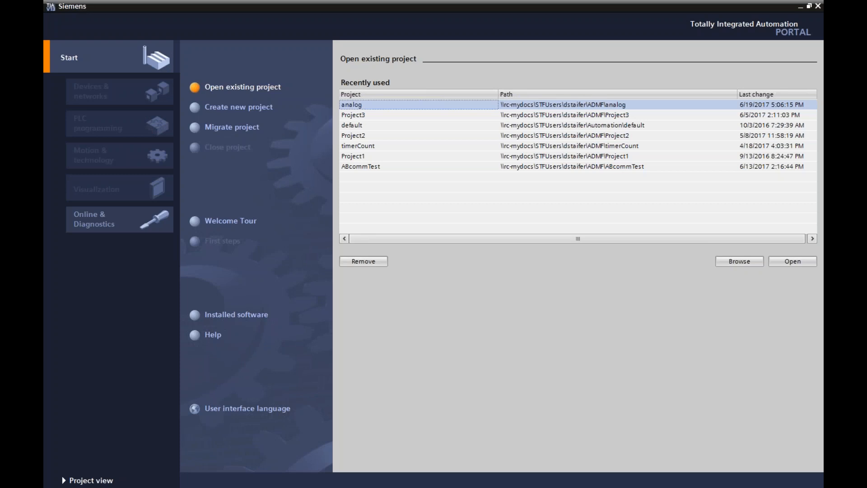
{"action": "mouse_move", "coordinate": [312, 305]}
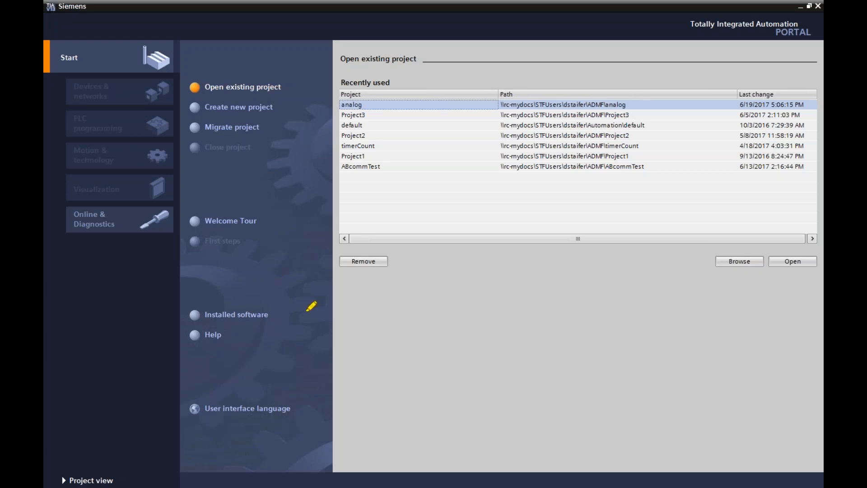
{"action": "mouse_move", "coordinate": [208, 120]}
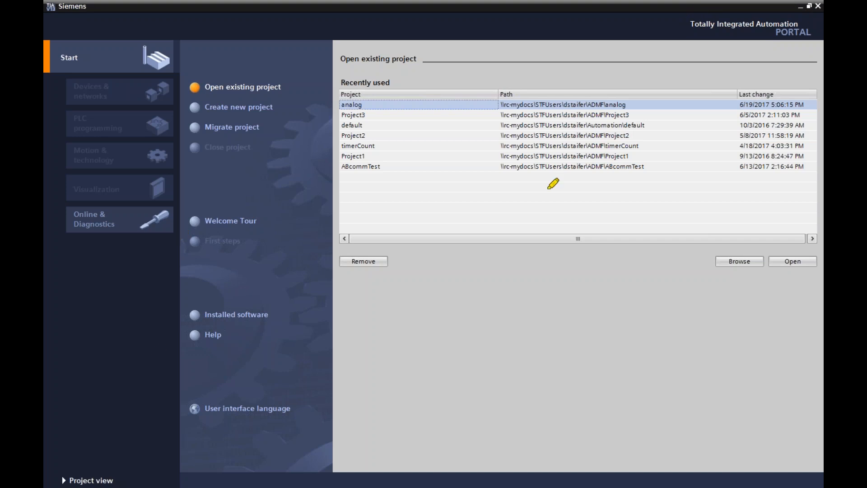
{"action": "mouse_move", "coordinate": [538, 87]}
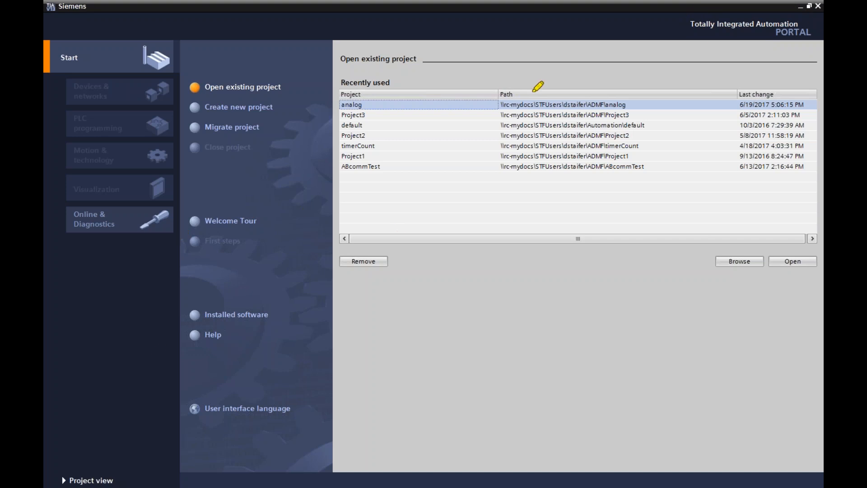
{"action": "mouse_move", "coordinate": [336, 428]}
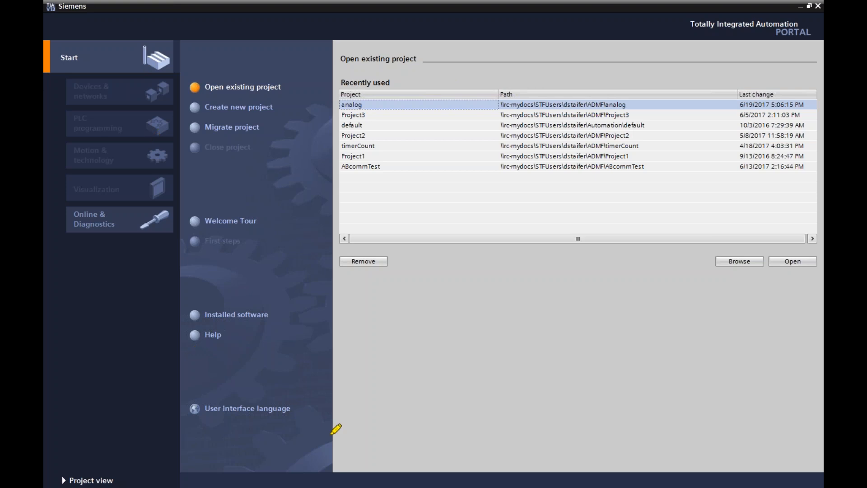
{"action": "mouse_move", "coordinate": [588, 356]}
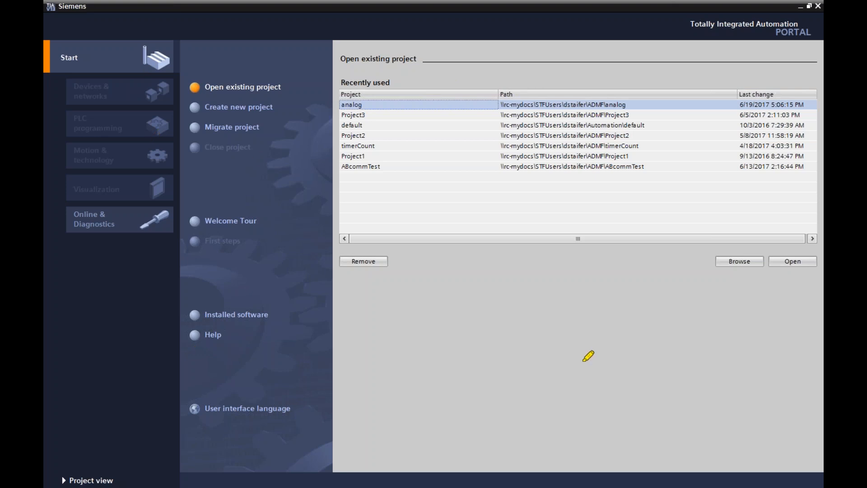
{"action": "mouse_move", "coordinate": [386, 59]}
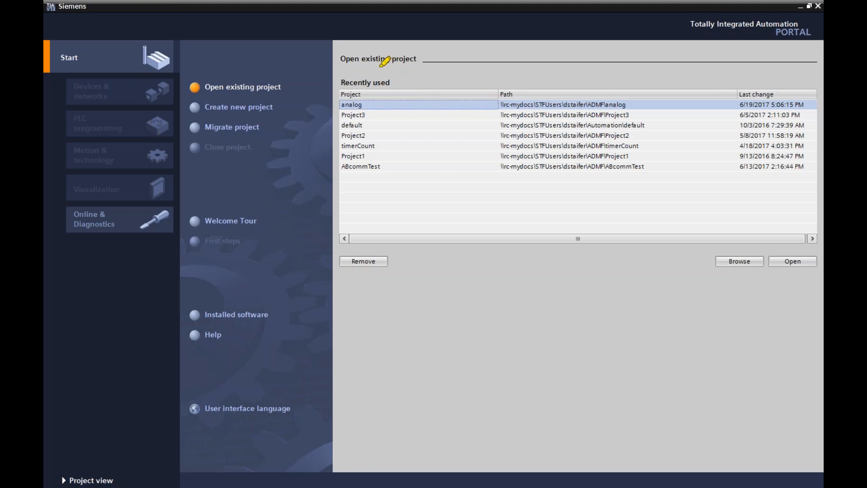
{"action": "mouse_move", "coordinate": [120, 217]}
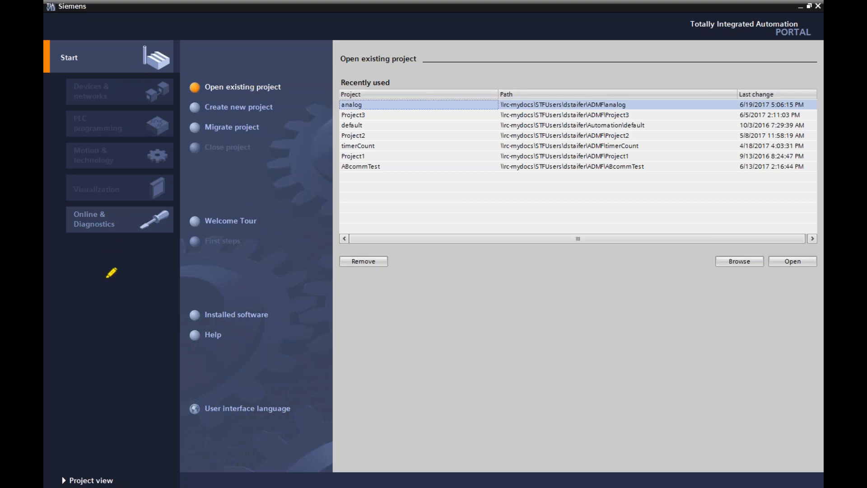
{"action": "mouse_move", "coordinate": [123, 243]}
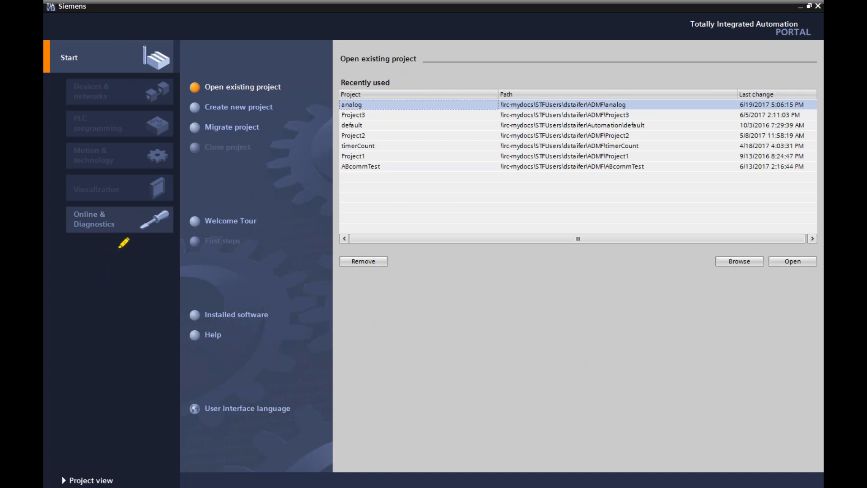
{"action": "mouse_move", "coordinate": [125, 75]}
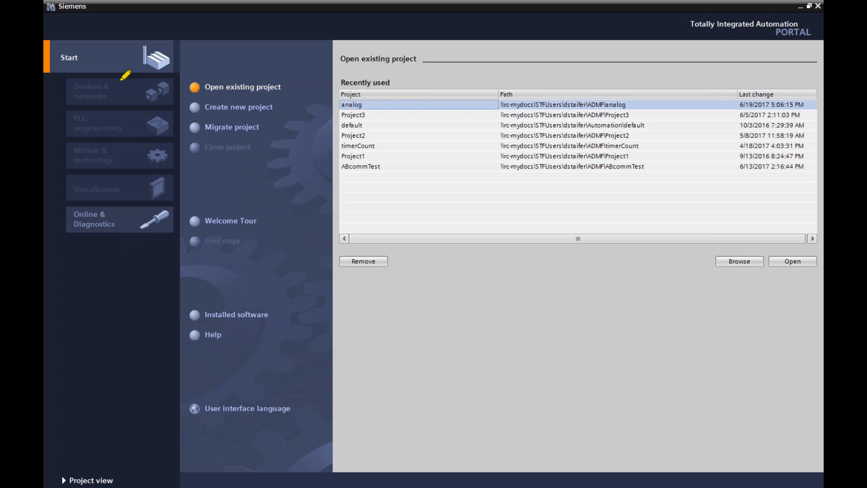
{"action": "mouse_move", "coordinate": [127, 228]}
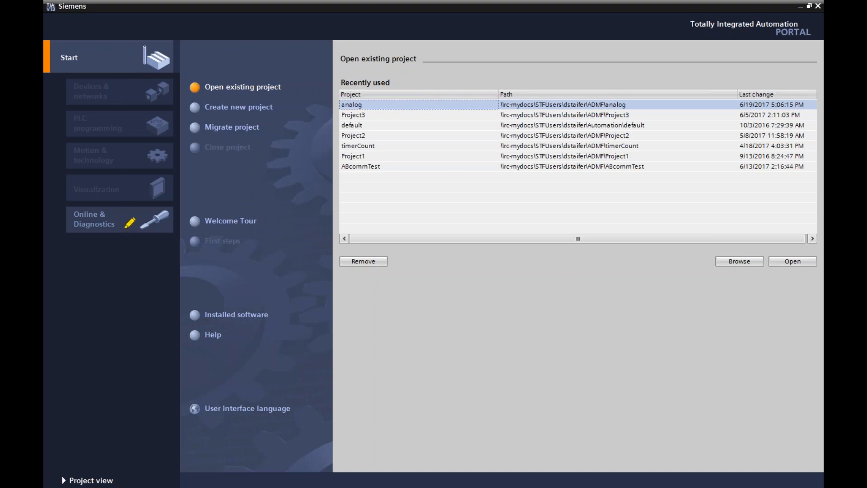
{"action": "mouse_move", "coordinate": [149, 73]}
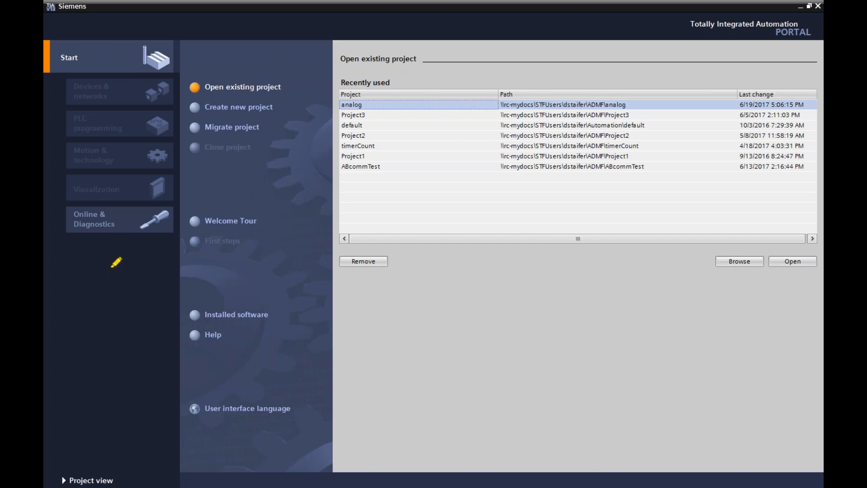
{"action": "mouse_move", "coordinate": [221, 161]}
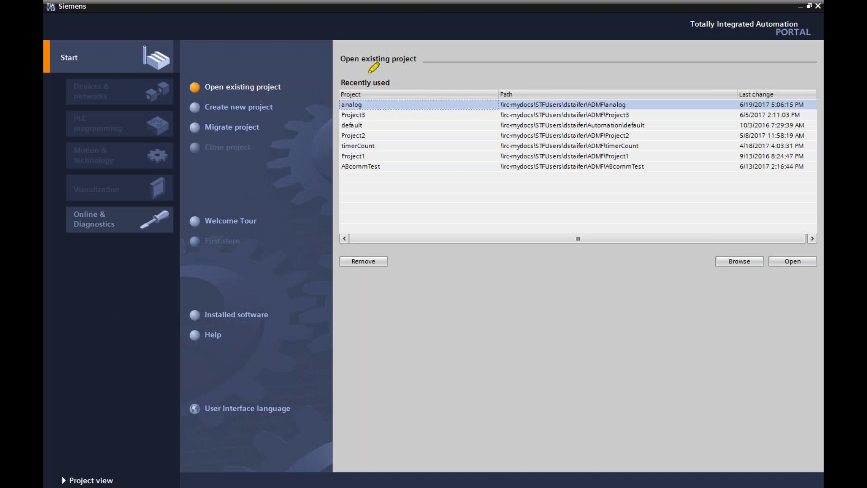
{"action": "mouse_move", "coordinate": [557, 91]}
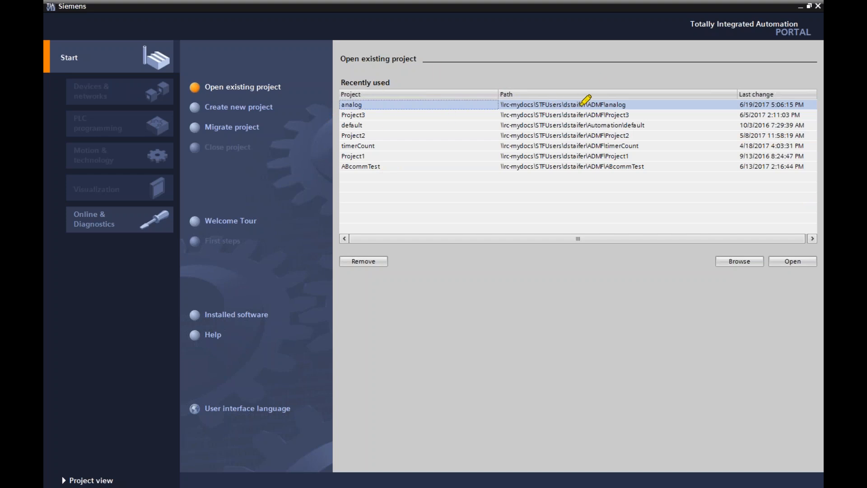
{"action": "mouse_move", "coordinate": [250, 104]}
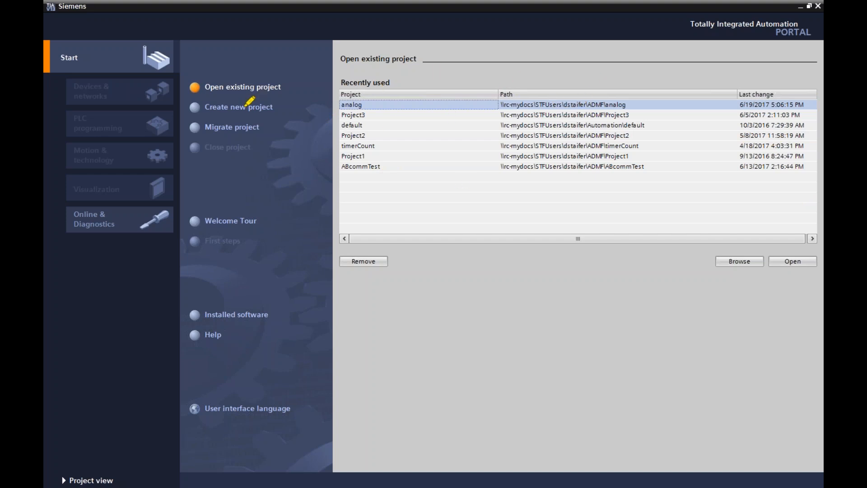
{"action": "mouse_move", "coordinate": [83, 266]}
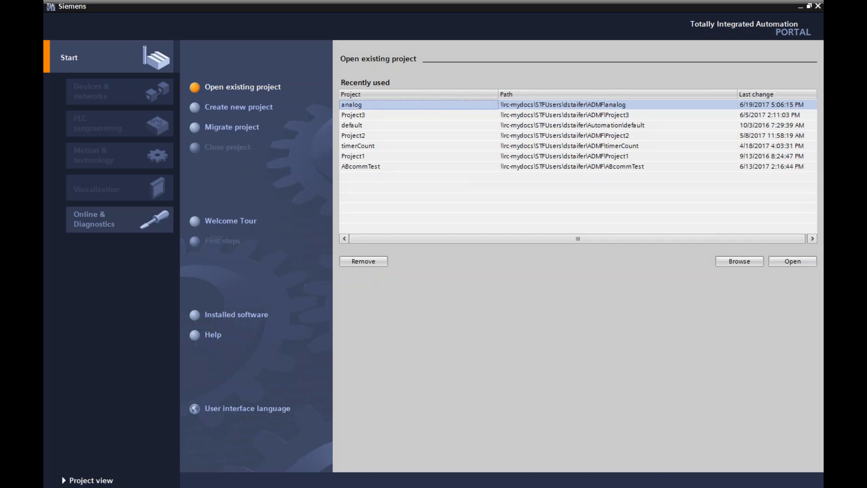
View the Create new project form, then switch to the Migrate project form
{"action": "left_click", "coordinate": [239, 106]}
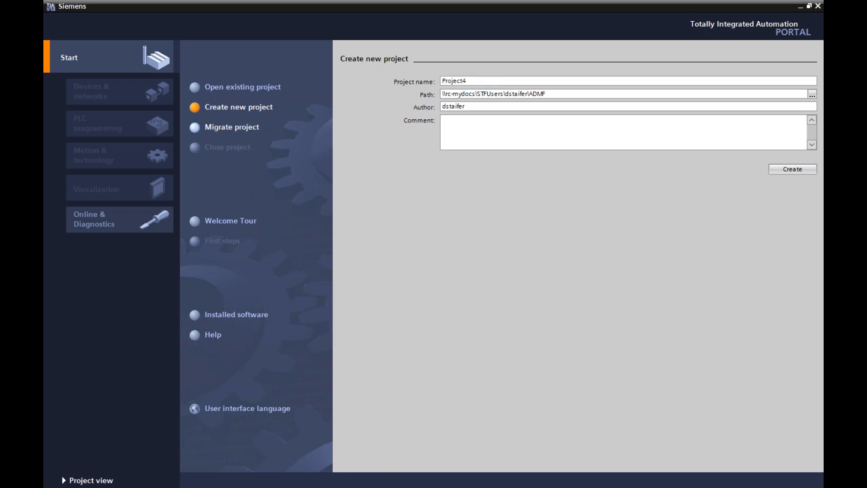
{"action": "left_click", "coordinate": [231, 127]}
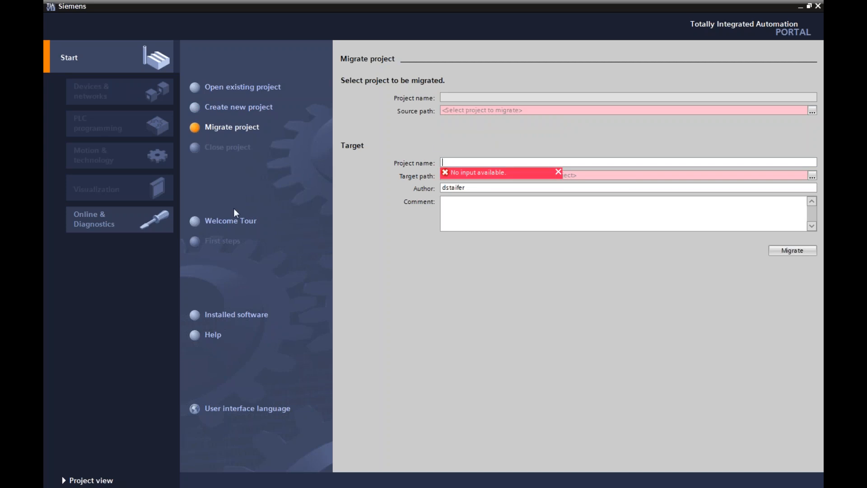
Bring up the Welcome Tour introduction page from the Start portal
{"action": "left_click", "coordinate": [230, 220]}
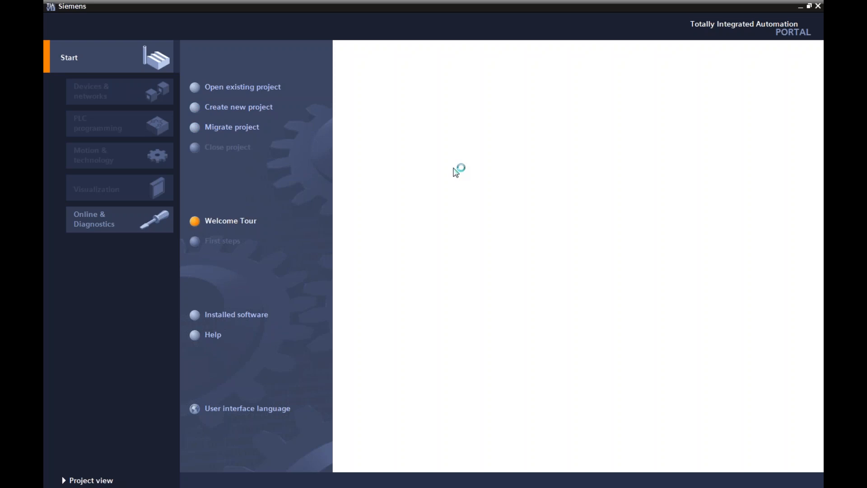
{"action": "mouse_move", "coordinate": [449, 162]}
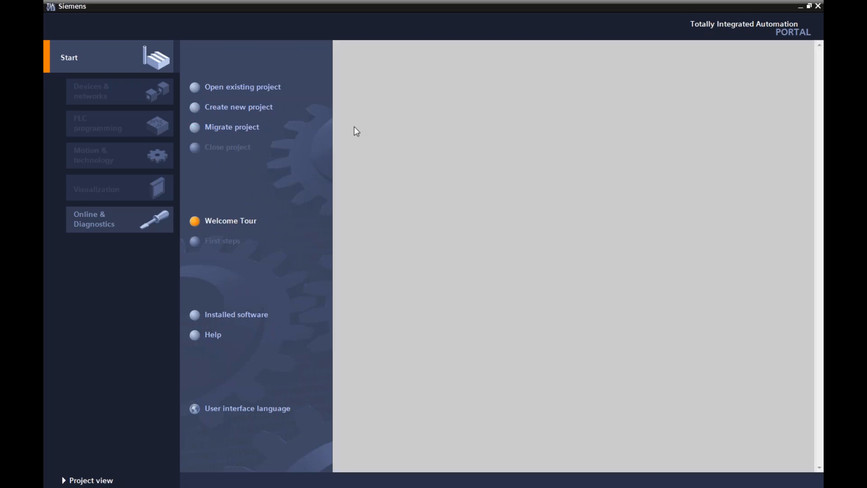
{"action": "left_click", "coordinate": [231, 220]}
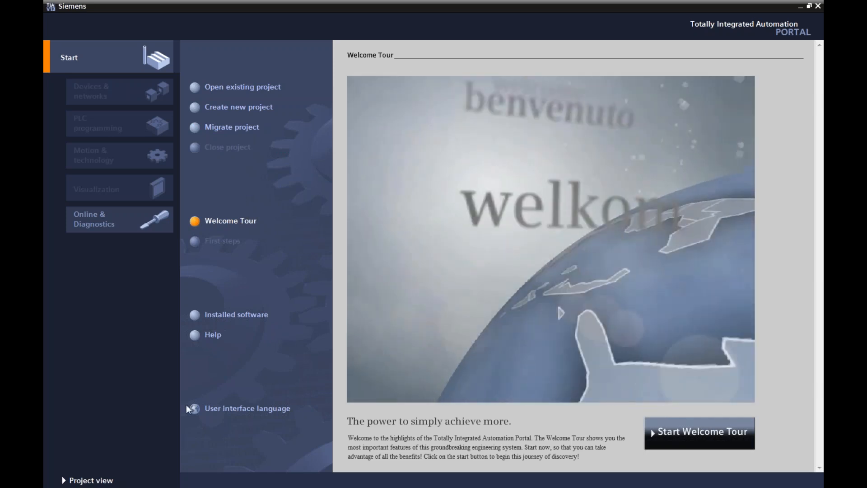
{"action": "left_click", "coordinate": [235, 314]}
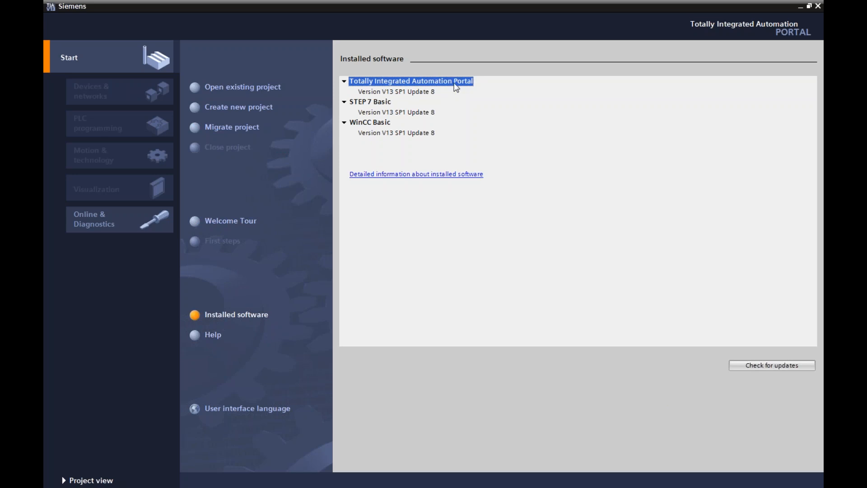
{"action": "mouse_move", "coordinate": [394, 146]}
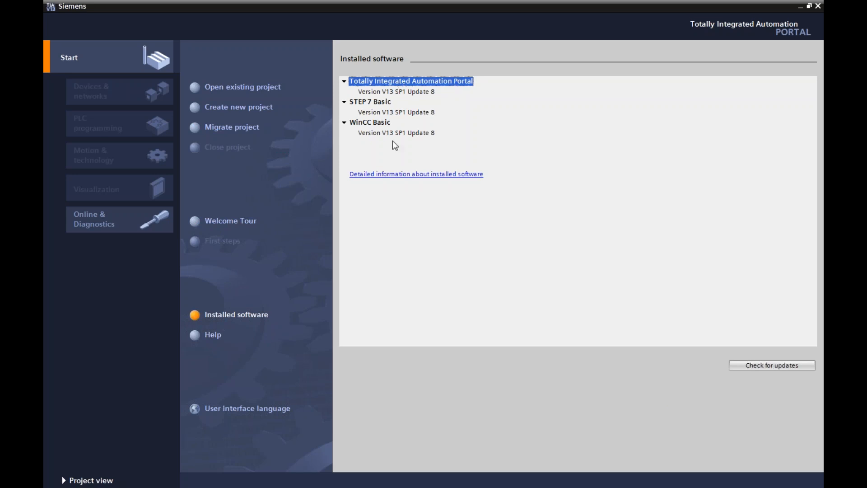
{"action": "mouse_move", "coordinate": [360, 85]}
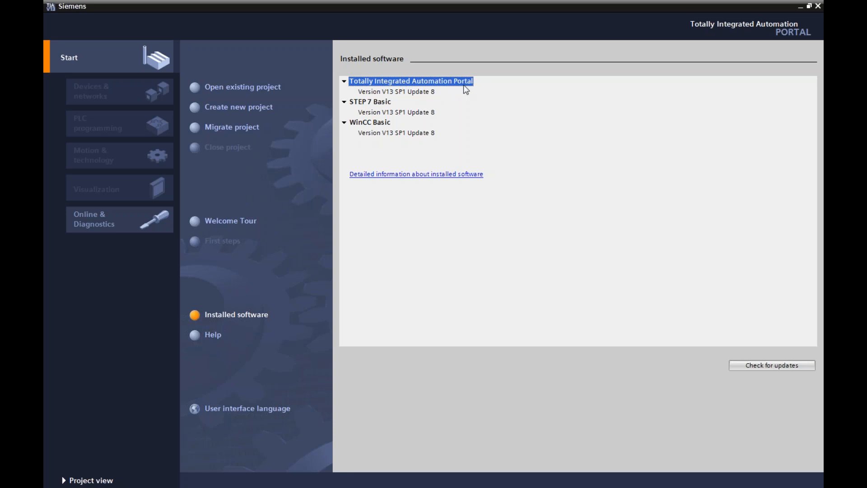
{"action": "mouse_move", "coordinate": [370, 126]}
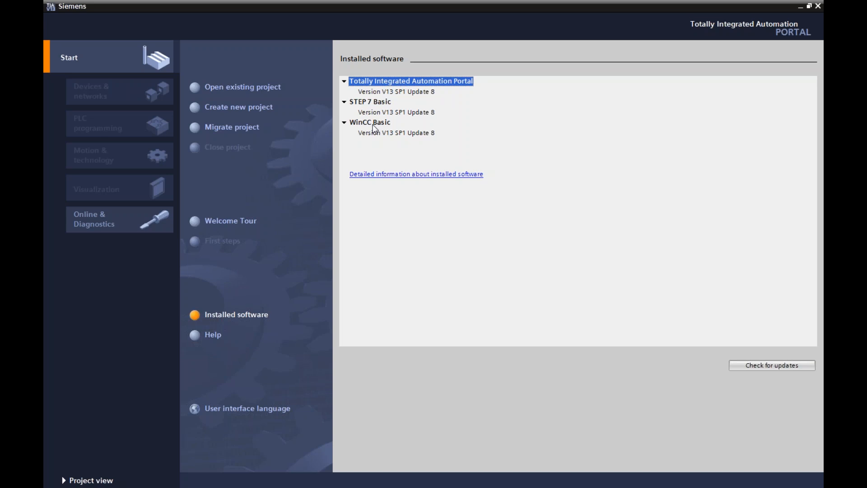
{"action": "mouse_move", "coordinate": [375, 119]}
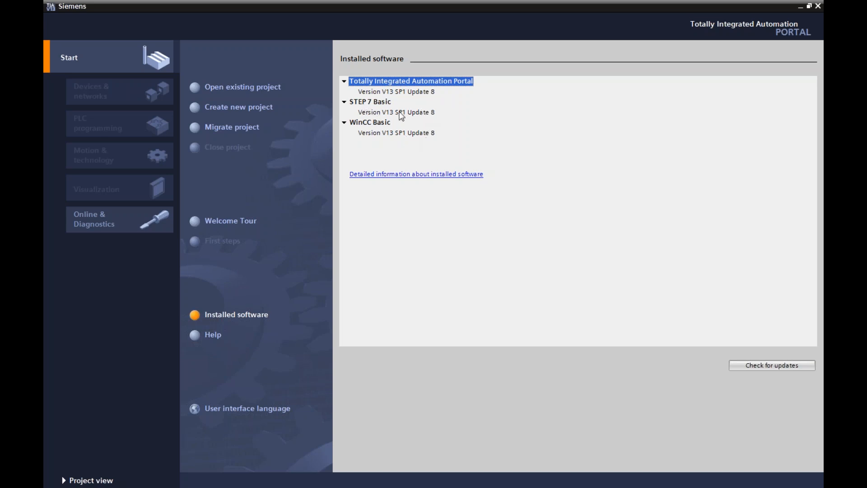
{"action": "mouse_move", "coordinate": [450, 118]}
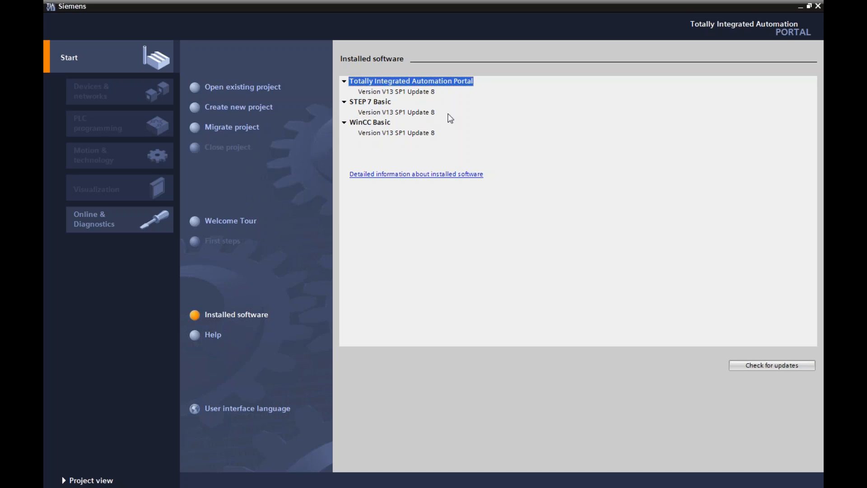
{"action": "mouse_move", "coordinate": [470, 114]}
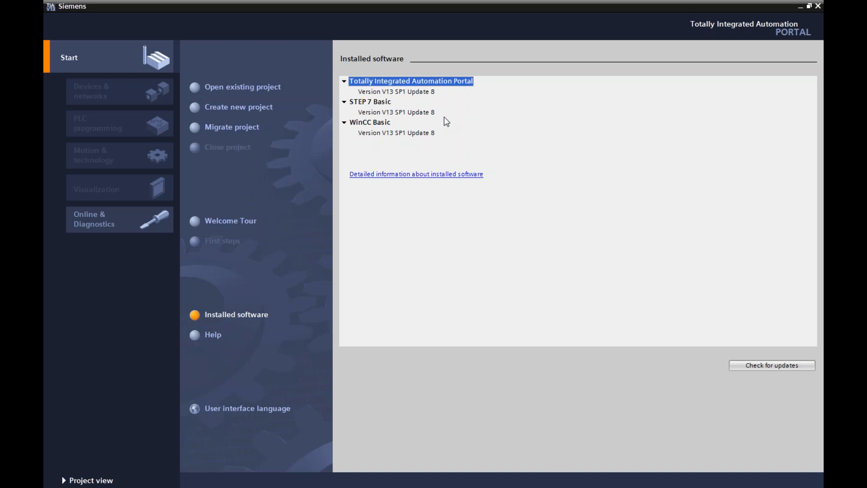
{"action": "mouse_move", "coordinate": [387, 67]}
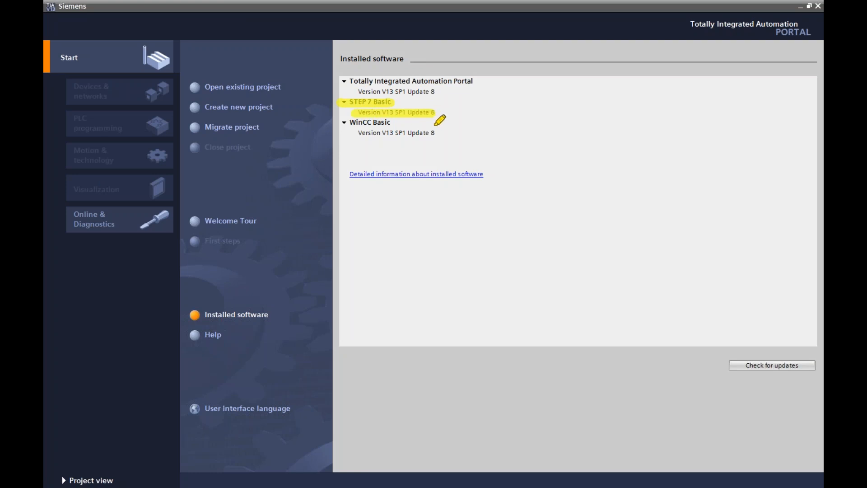
{"action": "mouse_move", "coordinate": [61, 305]}
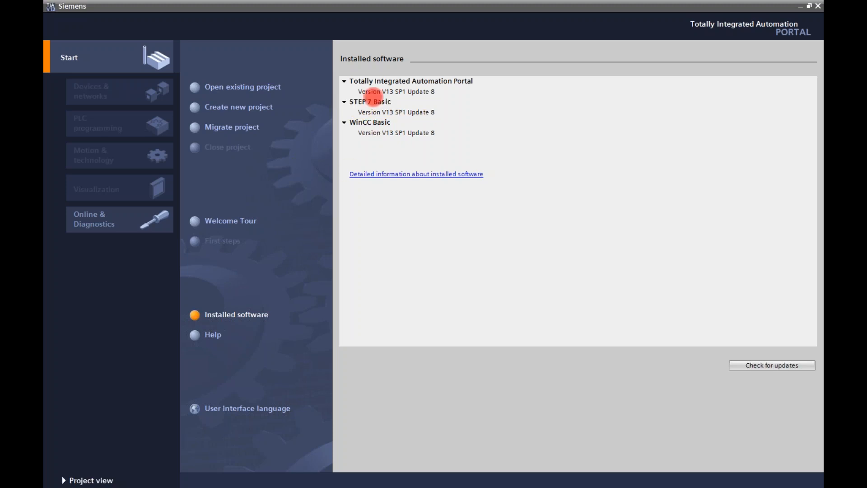
{"action": "mouse_move", "coordinate": [222, 87]}
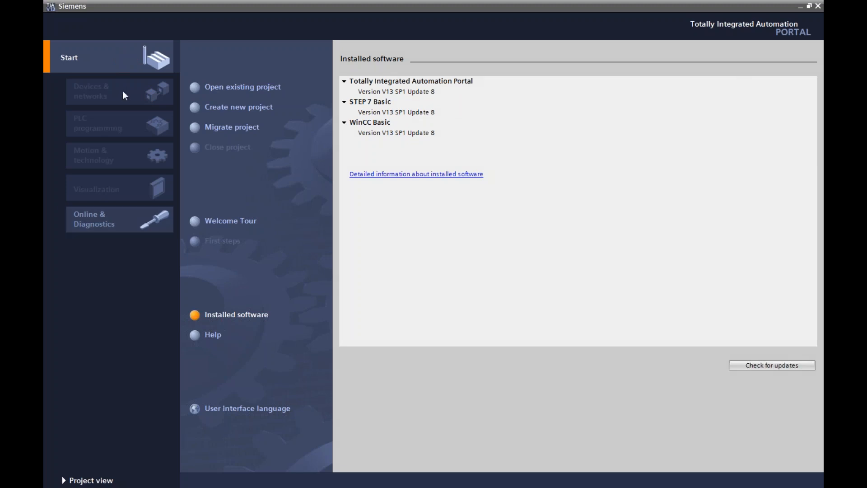
{"action": "mouse_move", "coordinate": [116, 196]}
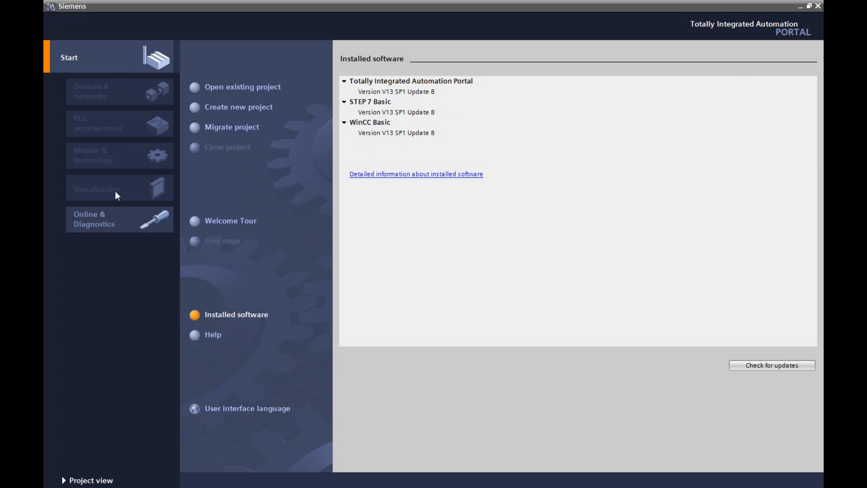
Switch to the Online & Diagnostics portal with its accessible-devices page
{"action": "left_click", "coordinate": [94, 219]}
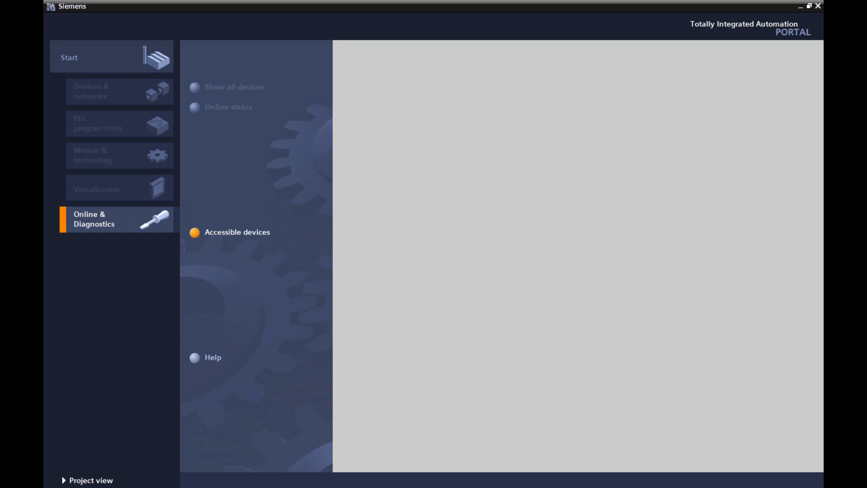
In Accessible devices, set interface type PN/IE via the Realtek PCIe GBE Family Controller
{"action": "left_click", "coordinate": [236, 232]}
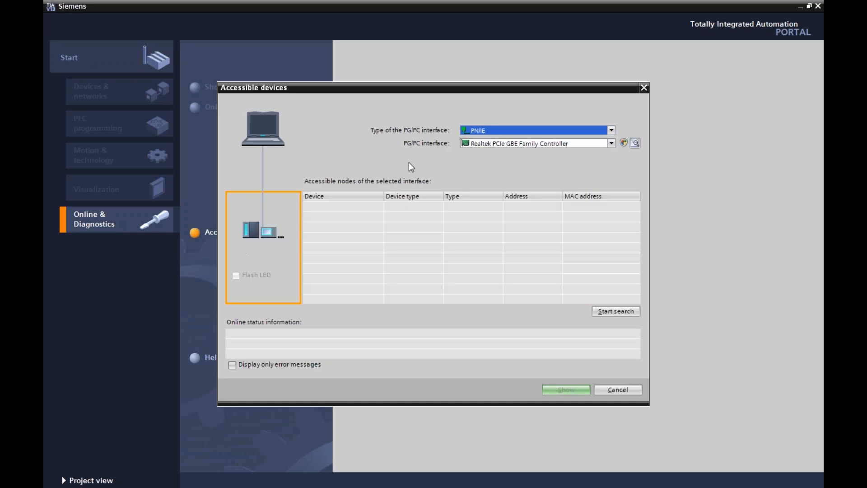
{"action": "mouse_move", "coordinate": [325, 262]}
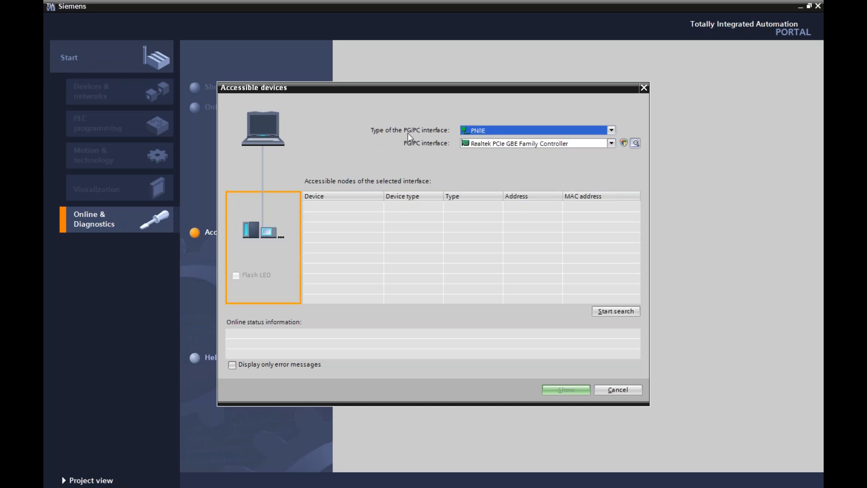
{"action": "left_click", "coordinate": [595, 130]}
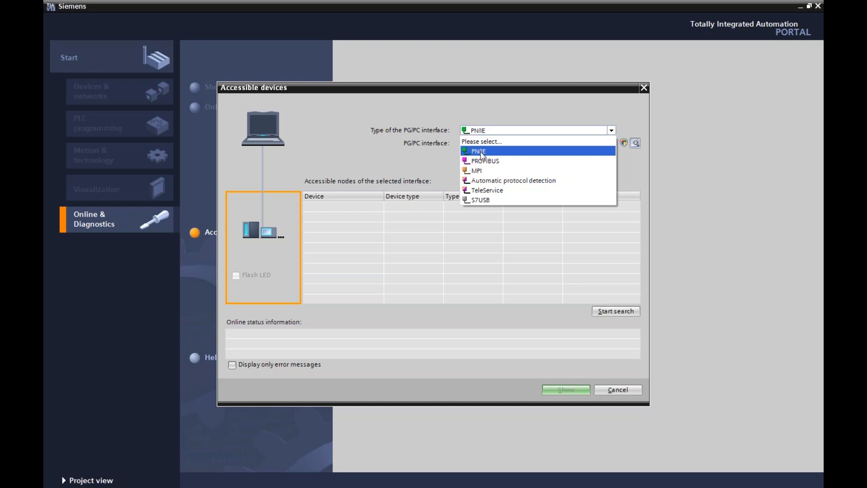
{"action": "mouse_move", "coordinate": [482, 156]}
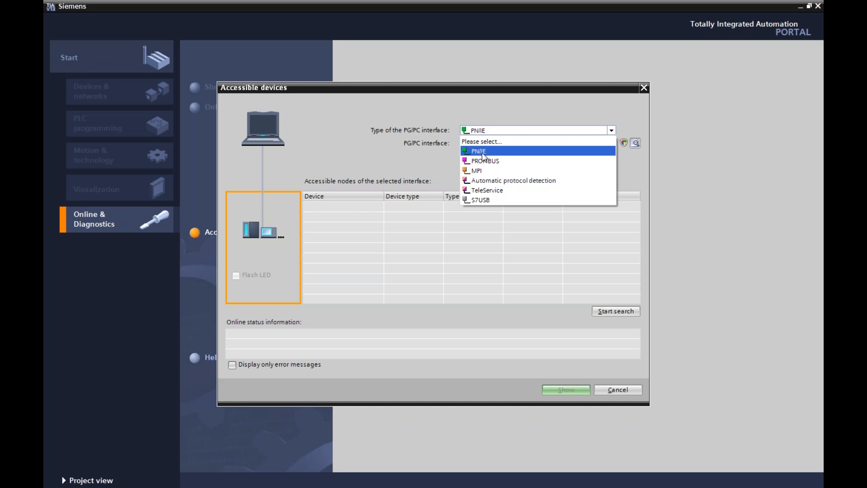
{"action": "mouse_move", "coordinate": [489, 180]}
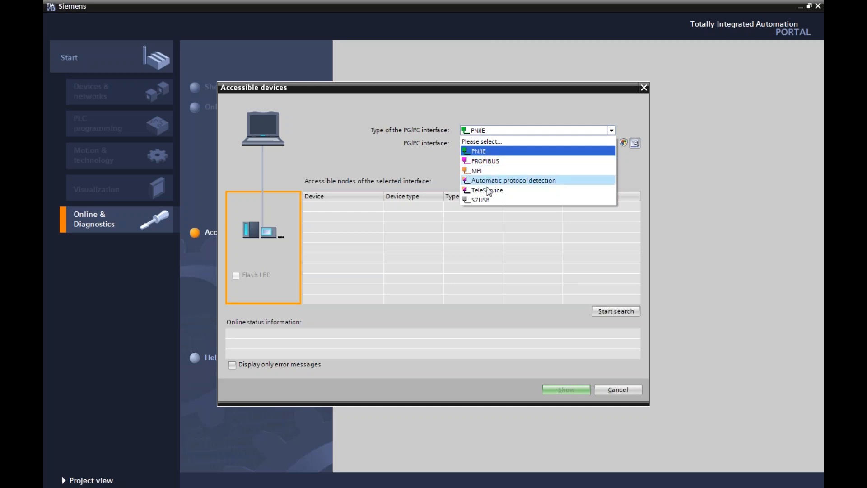
{"action": "mouse_move", "coordinate": [488, 200]}
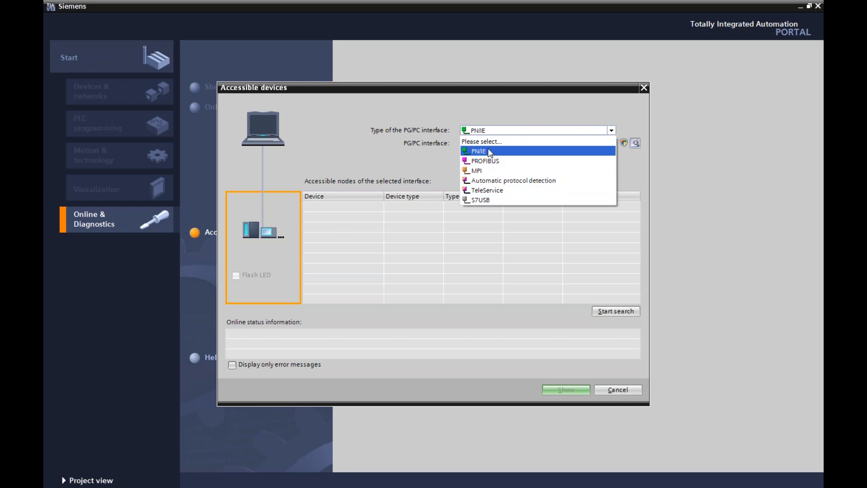
{"action": "left_click", "coordinate": [478, 151]}
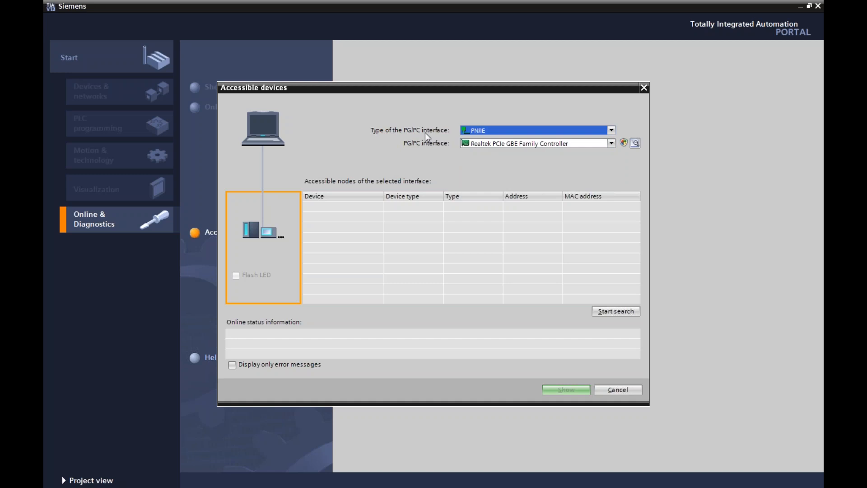
{"action": "left_click", "coordinate": [610, 142]}
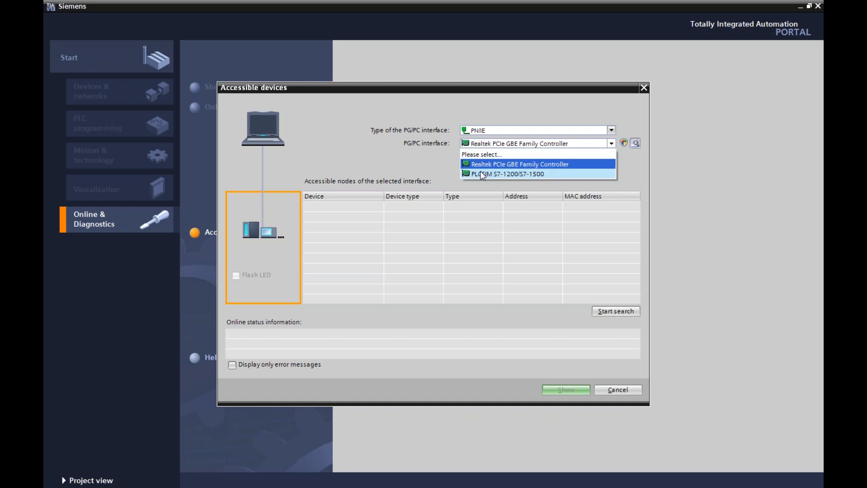
{"action": "mouse_move", "coordinate": [534, 181]}
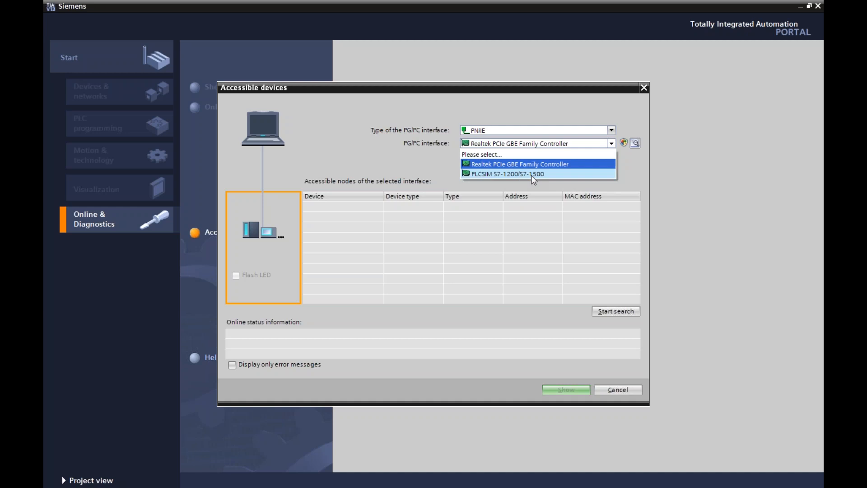
{"action": "left_click", "coordinate": [523, 164]}
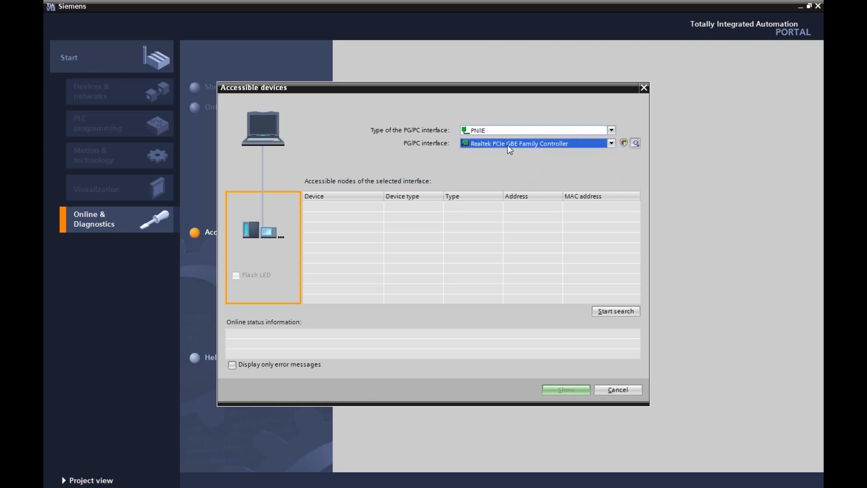
{"action": "mouse_move", "coordinate": [529, 159]}
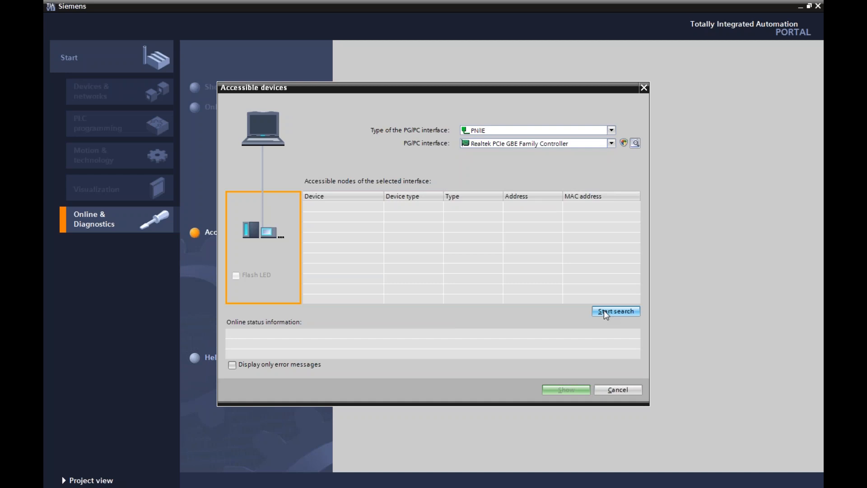
Start the network search so all ten accessible nodes are listed
{"action": "left_click", "coordinate": [615, 310]}
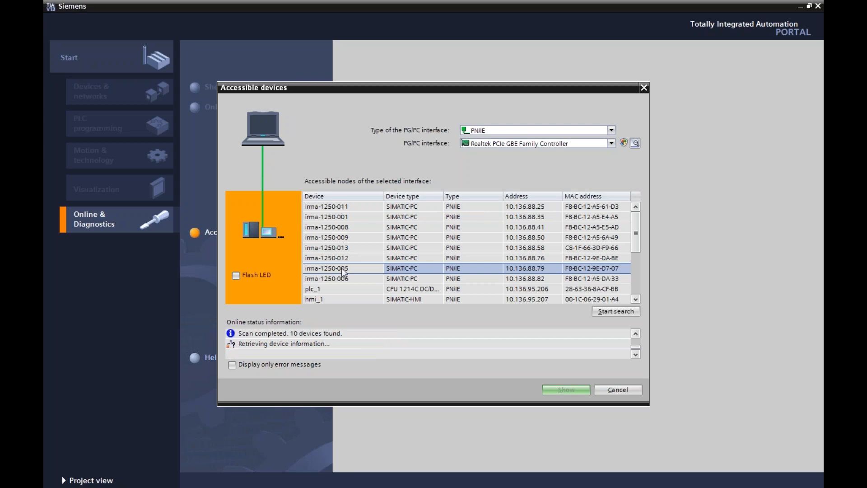
{"action": "mouse_move", "coordinate": [334, 212]}
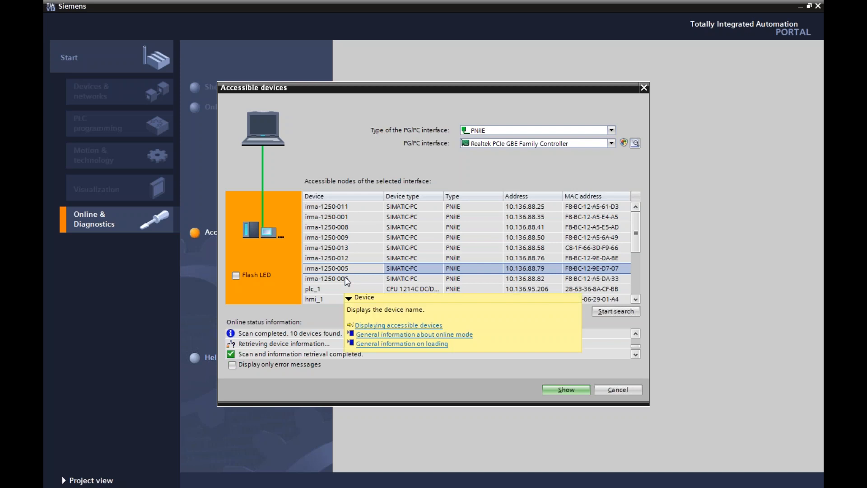
{"action": "mouse_move", "coordinate": [115, 326]}
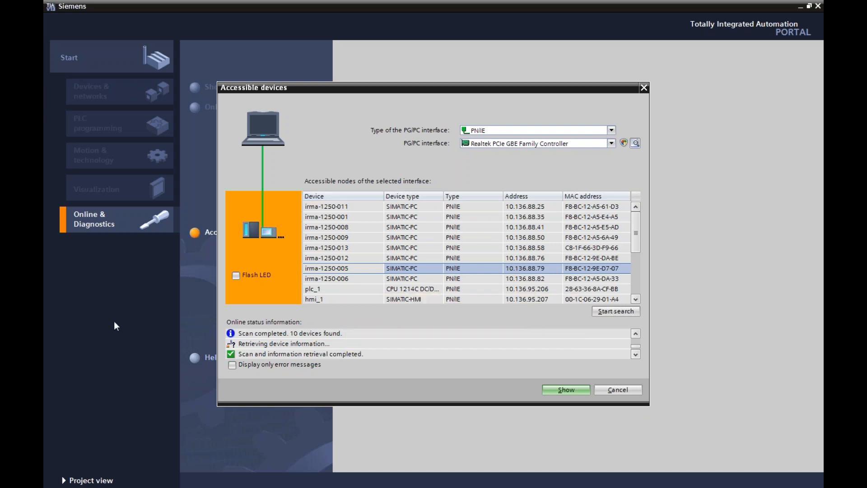
{"action": "mouse_move", "coordinate": [506, 249]}
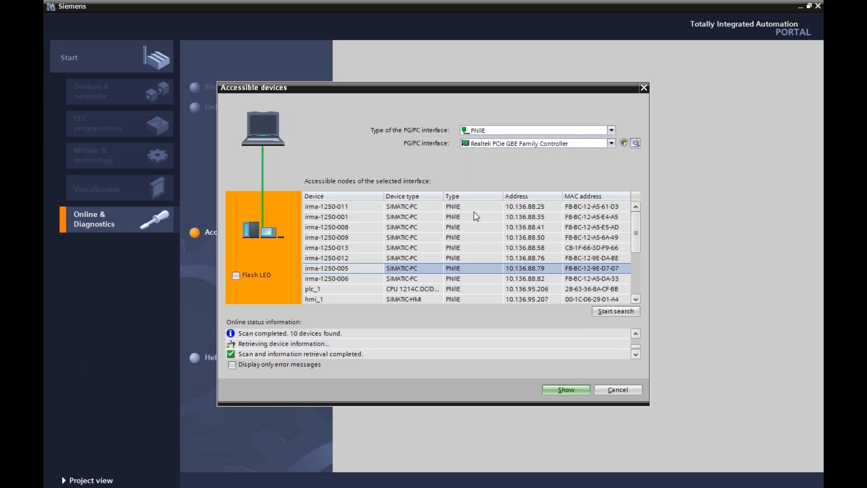
{"action": "mouse_move", "coordinate": [599, 268]}
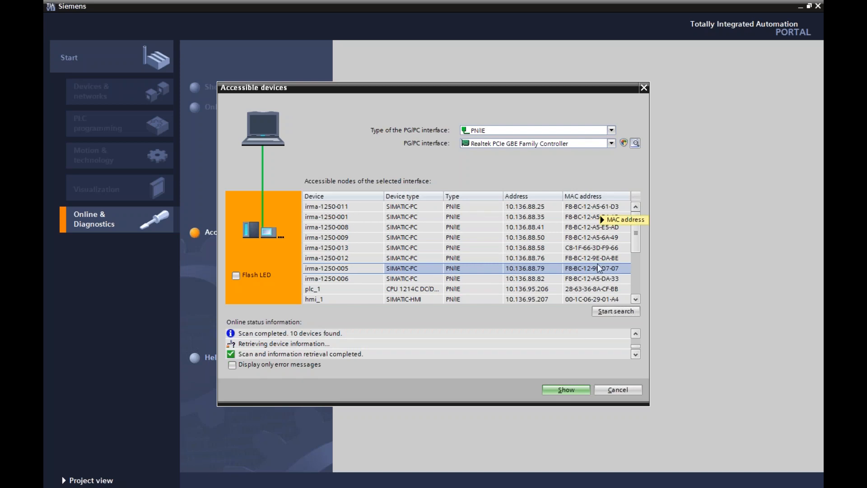
{"action": "mouse_move", "coordinate": [597, 272]}
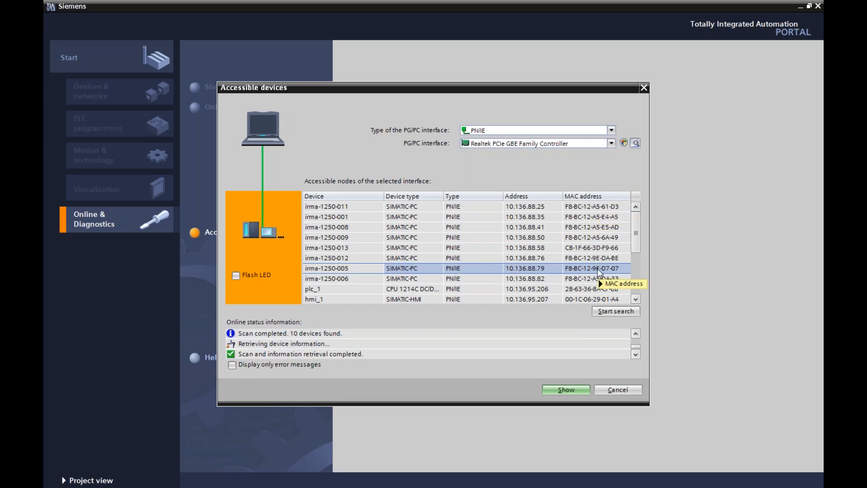
{"action": "mouse_move", "coordinate": [639, 218]}
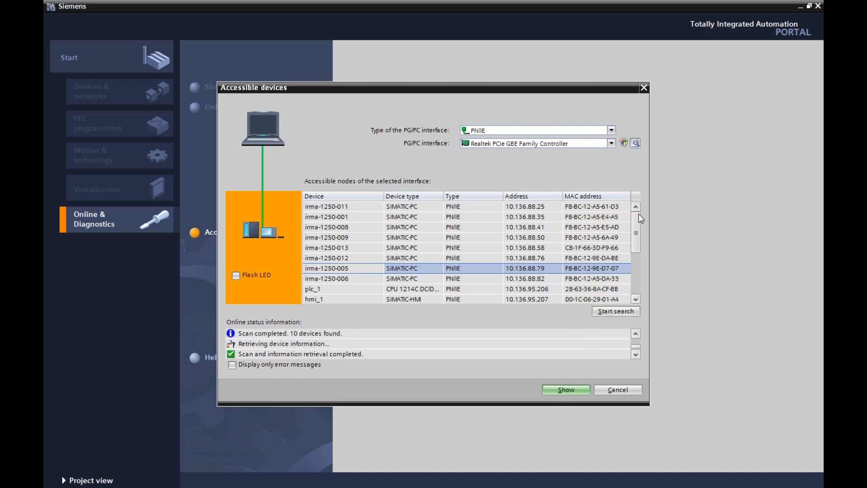
Scroll the accessible nodes list toward the plc_1 entry
{"action": "scroll", "scroll_direction": "down", "scroll_amount": 3}
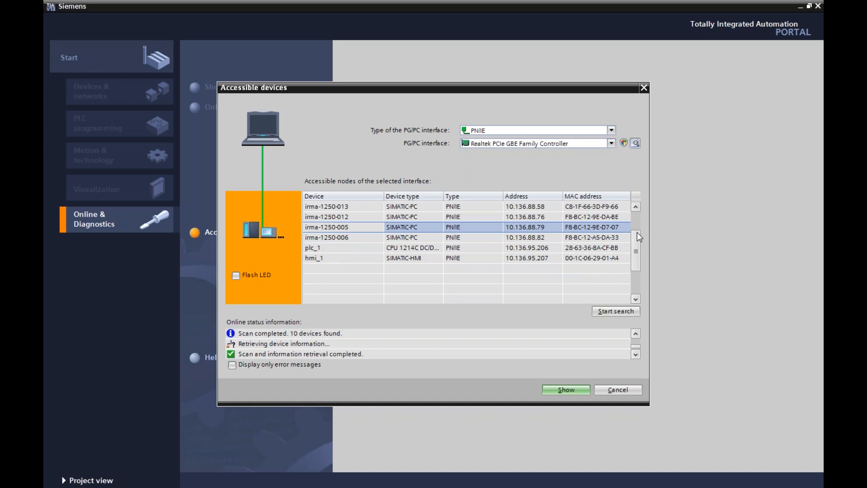
{"action": "mouse_move", "coordinate": [570, 250]}
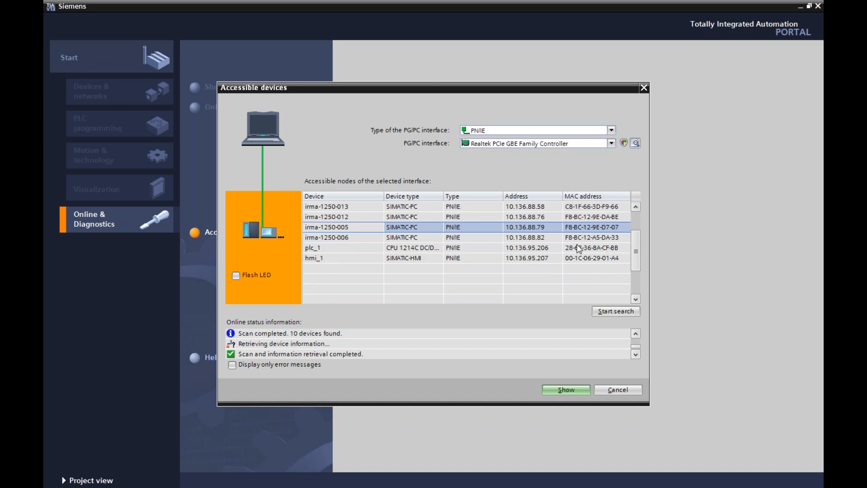
{"action": "mouse_move", "coordinate": [578, 250]}
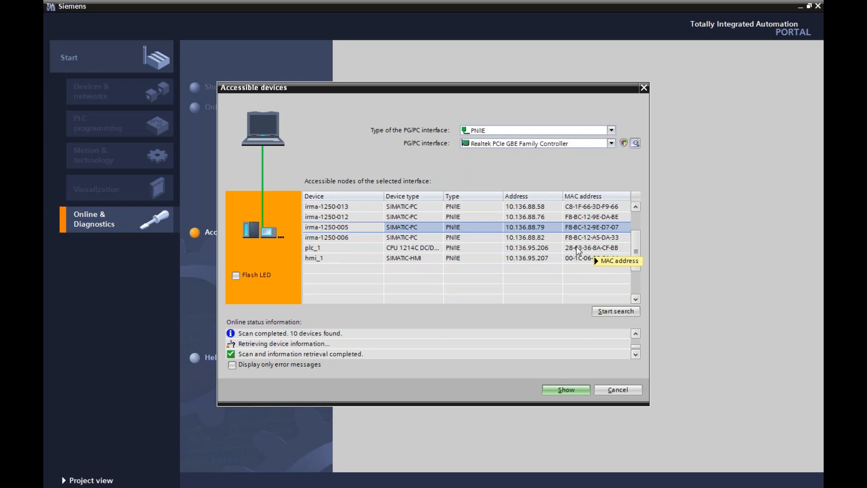
{"action": "mouse_move", "coordinate": [608, 260]}
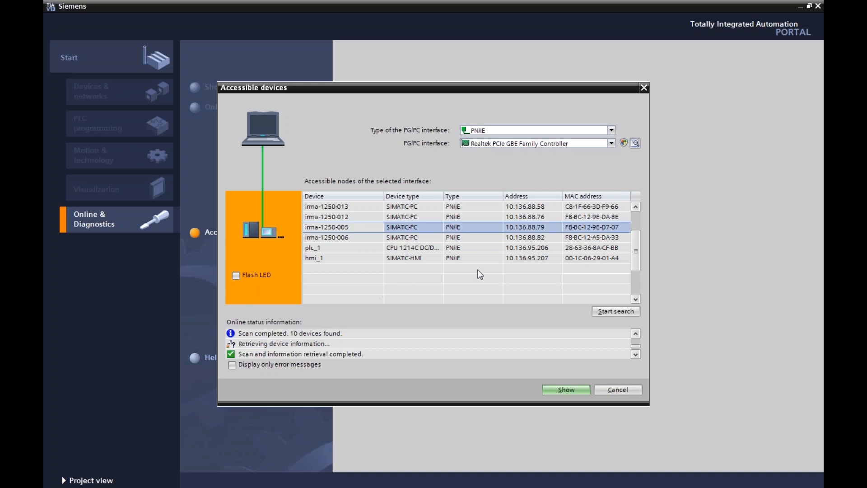
{"action": "mouse_move", "coordinate": [578, 260]}
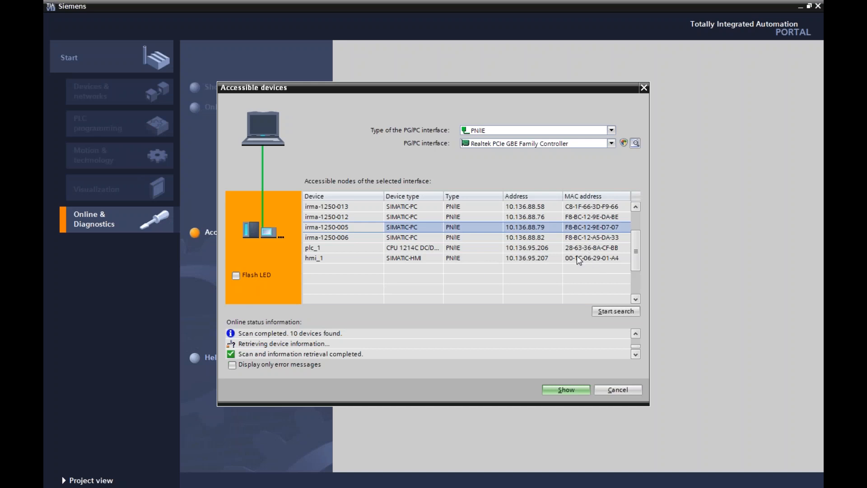
{"action": "mouse_move", "coordinate": [578, 268]}
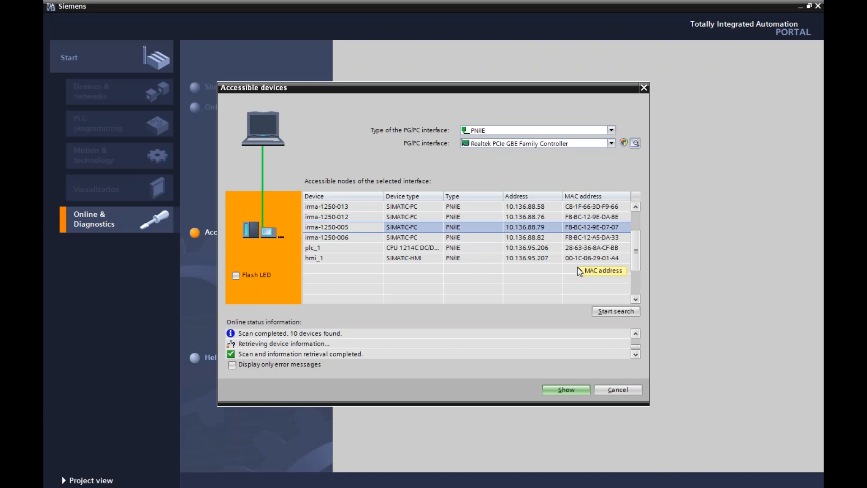
{"action": "mouse_move", "coordinate": [578, 287]}
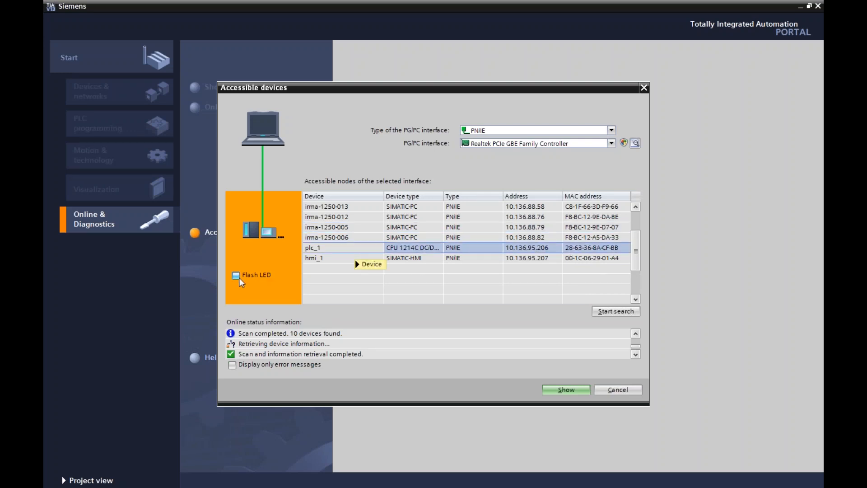
Select plc_1 (CPU 1214C at 10.136.95.206) in the accessible nodes list
{"action": "left_click", "coordinate": [236, 275]}
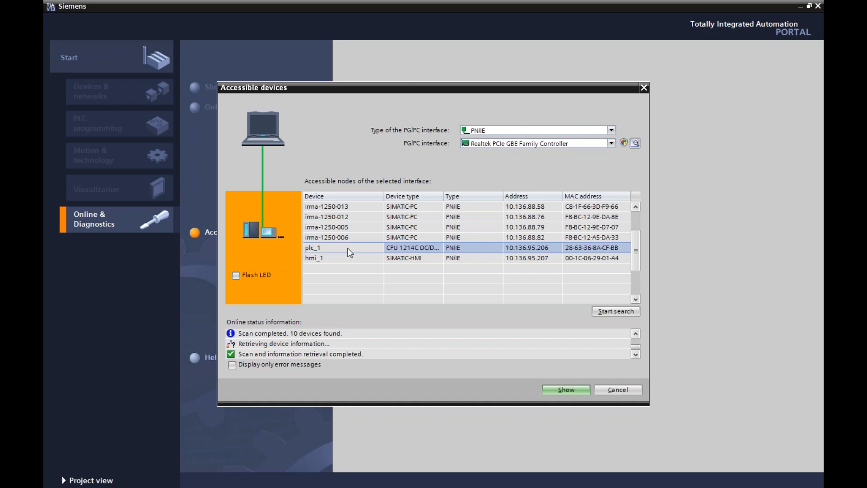
{"action": "mouse_move", "coordinate": [330, 247]}
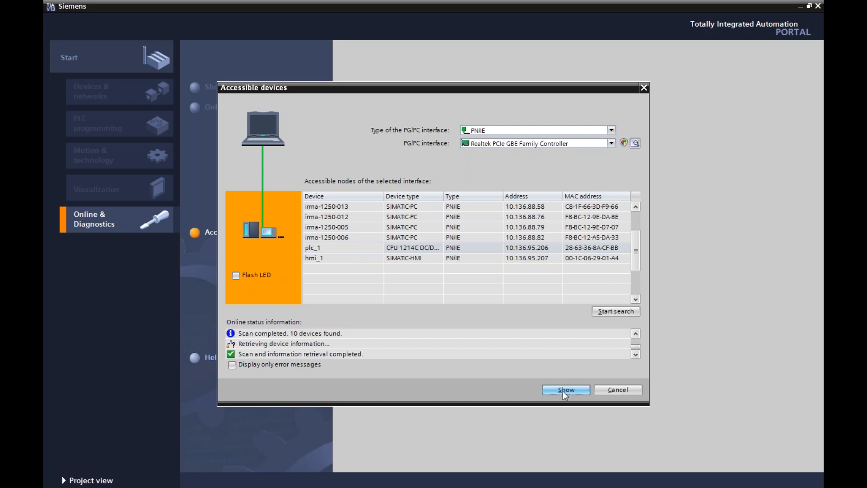
{"action": "mouse_move", "coordinate": [564, 395]}
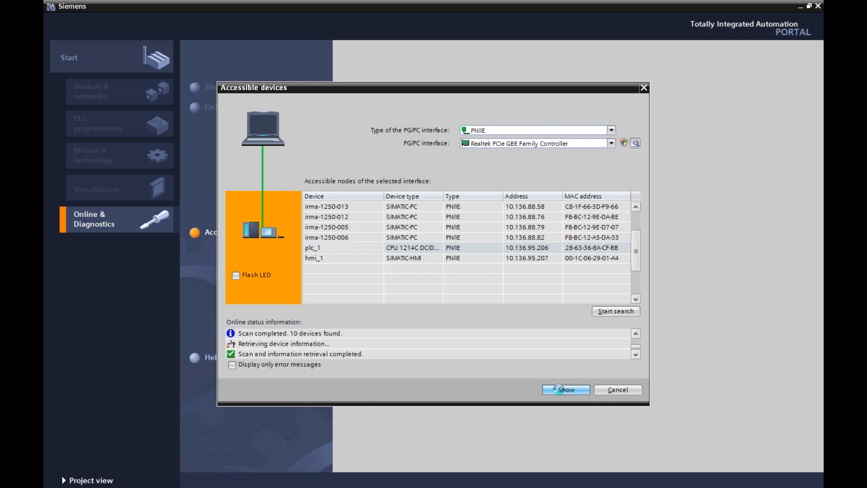
Show plc_1 under Online access and highlight its Online & diagnostics entry
{"action": "left_click", "coordinate": [564, 389]}
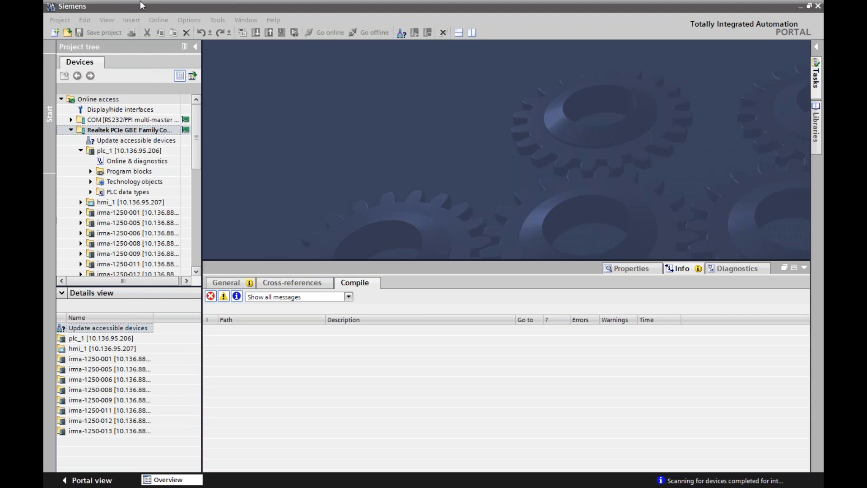
{"action": "left_click", "coordinate": [137, 161]}
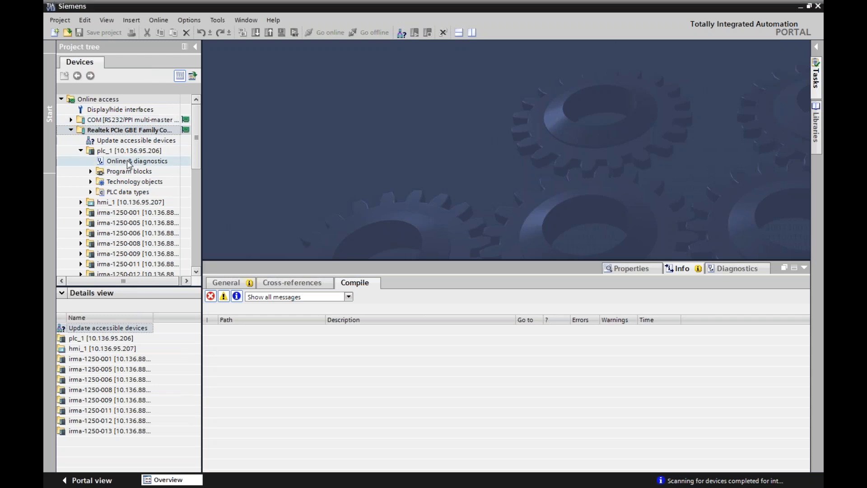
{"action": "left_click", "coordinate": [137, 161]}
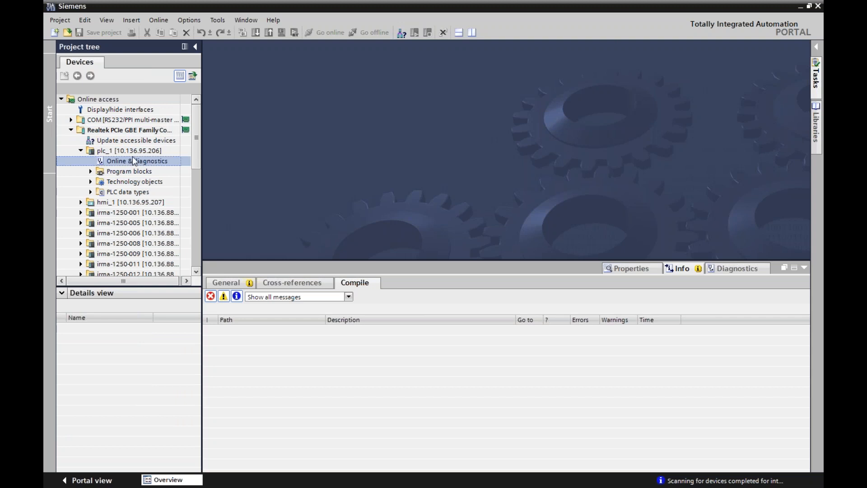
View plc_1's online diagnostics: General module details and the RUN CPU operator panel
{"action": "double_click", "coordinate": [138, 161]}
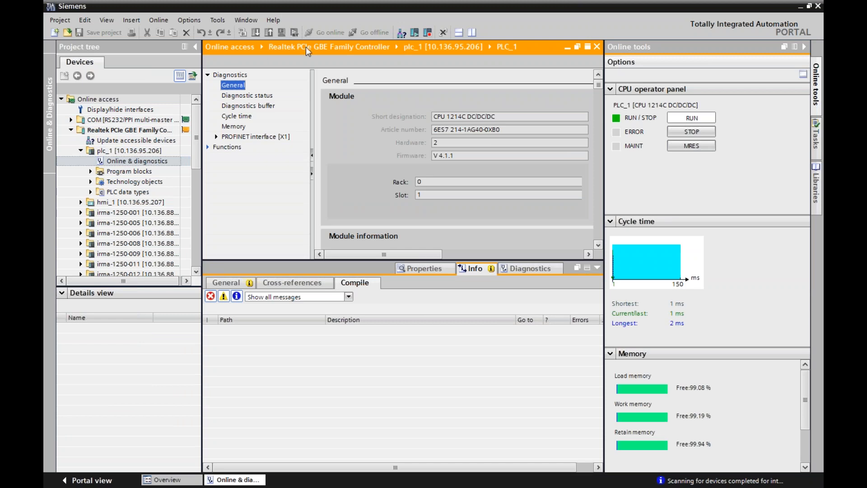
{"action": "mouse_move", "coordinate": [265, 50]}
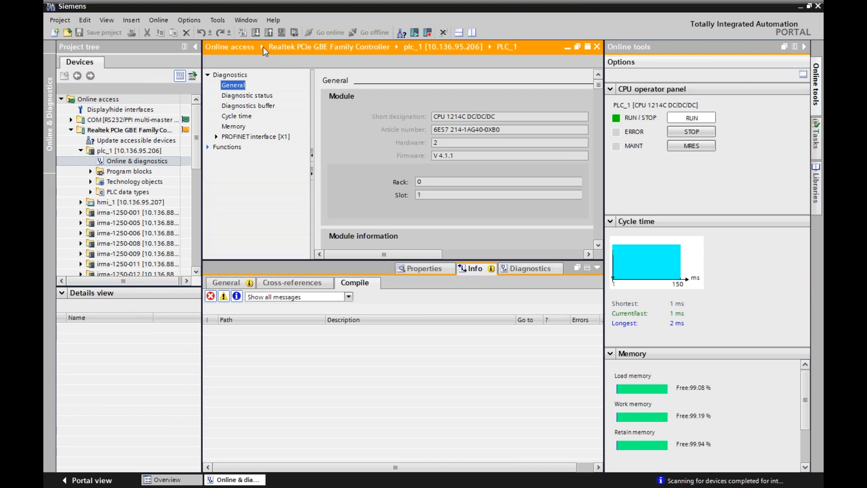
{"action": "mouse_move", "coordinate": [597, 108]}
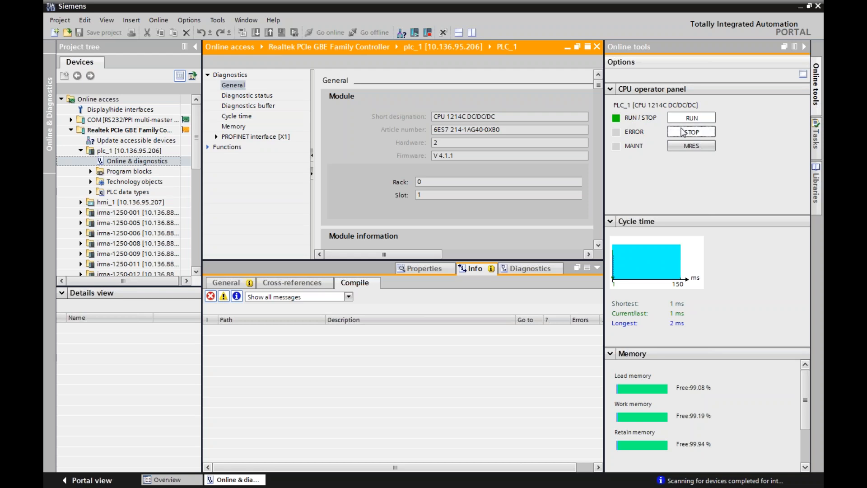
{"action": "left_click", "coordinate": [691, 131]}
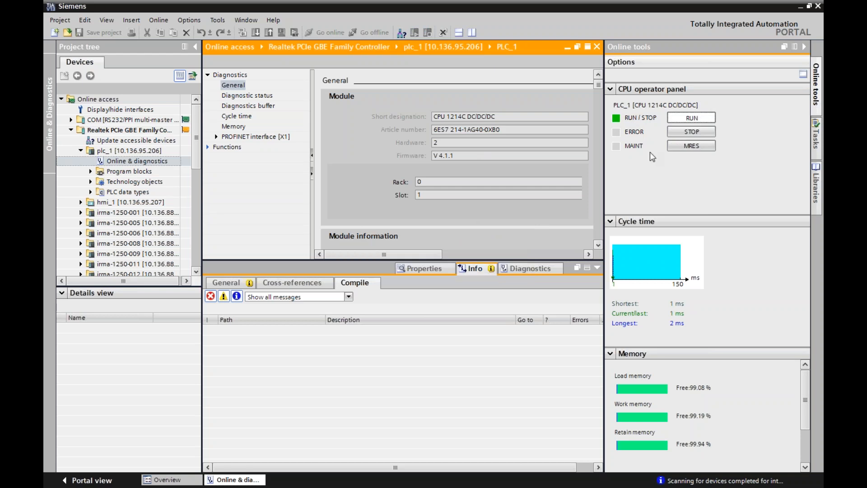
{"action": "mouse_move", "coordinate": [661, 151]}
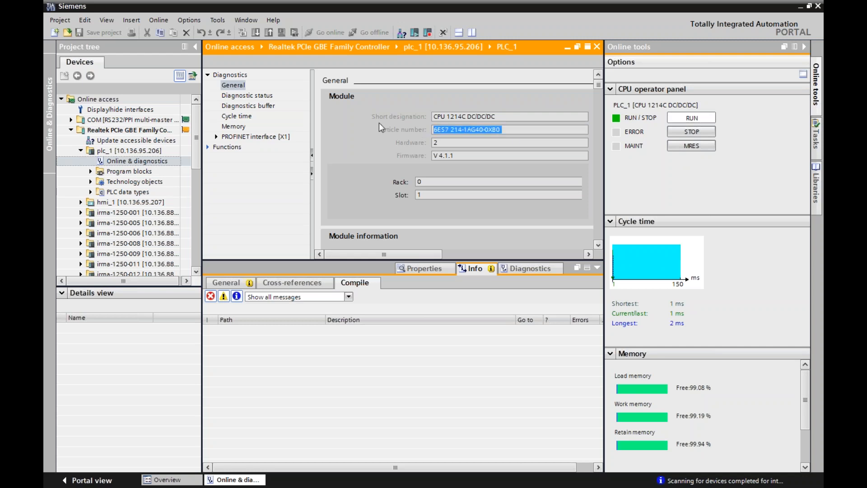
{"action": "mouse_move", "coordinate": [612, 99]}
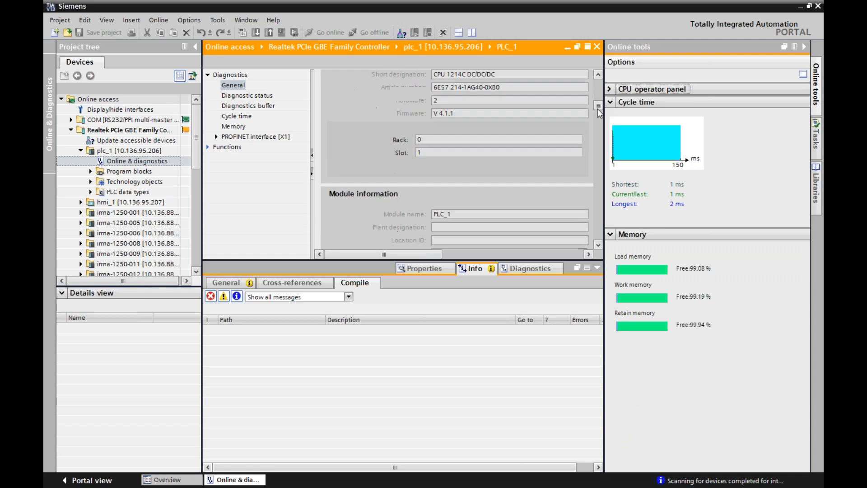
{"action": "left_click", "coordinate": [609, 88]}
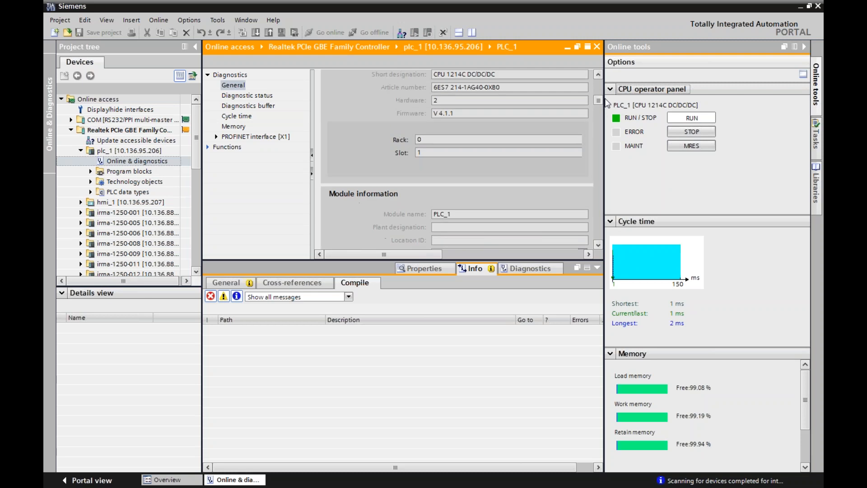
{"action": "left_click", "coordinate": [233, 85]}
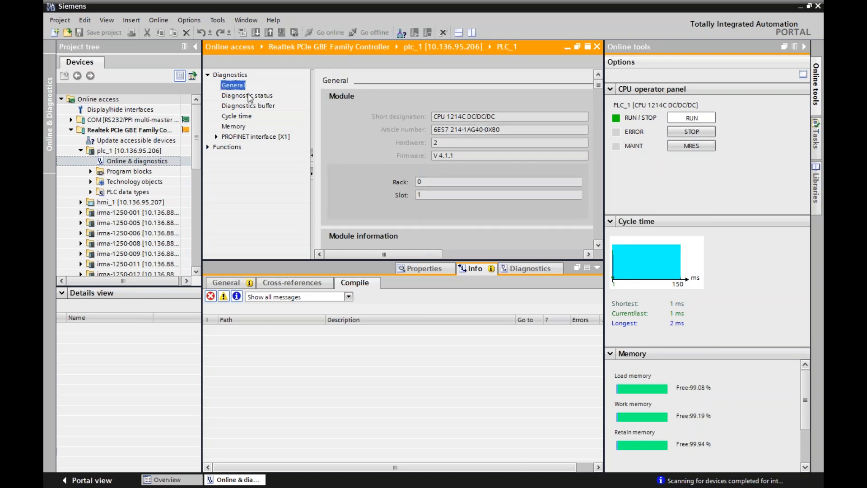
Review plc_1's Diagnostic status, then its Diagnostics buffer event list with the PROFINET node
{"action": "left_click", "coordinate": [248, 95]}
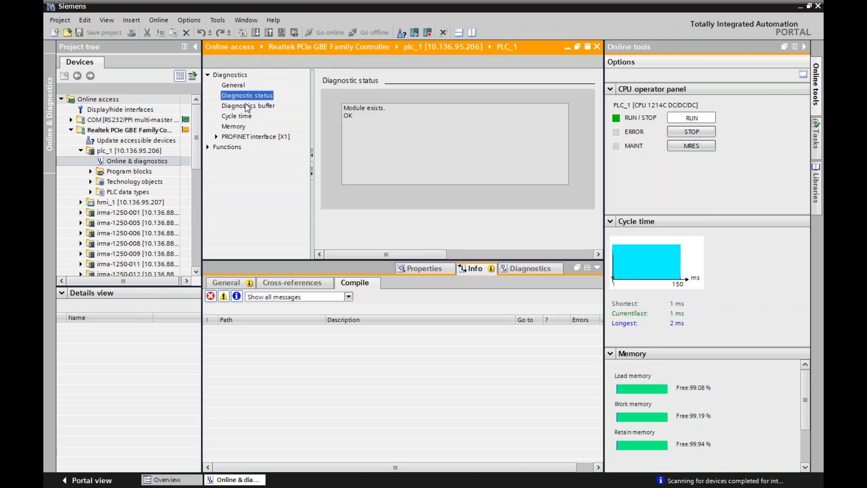
{"action": "left_click", "coordinate": [248, 106]}
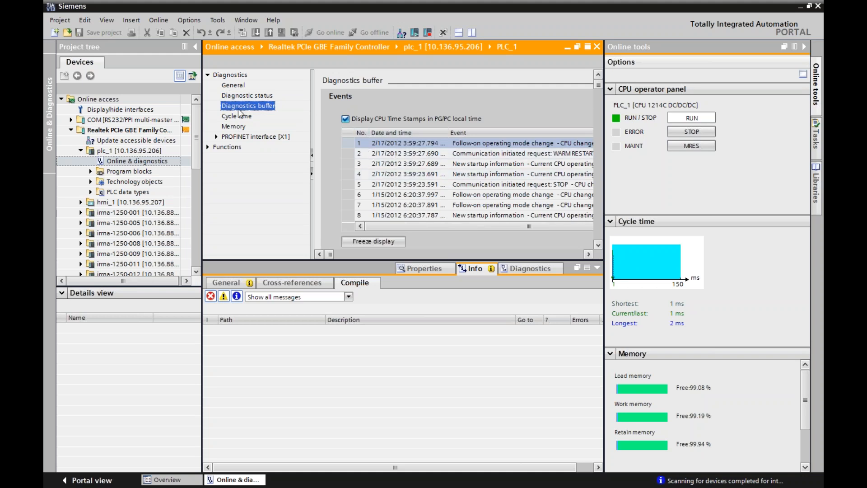
{"action": "left_click", "coordinate": [216, 137]}
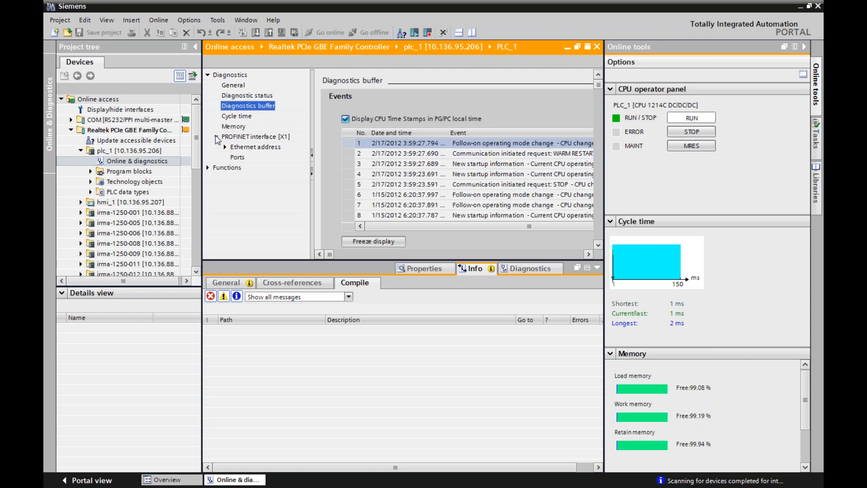
{"action": "left_click", "coordinate": [216, 137]}
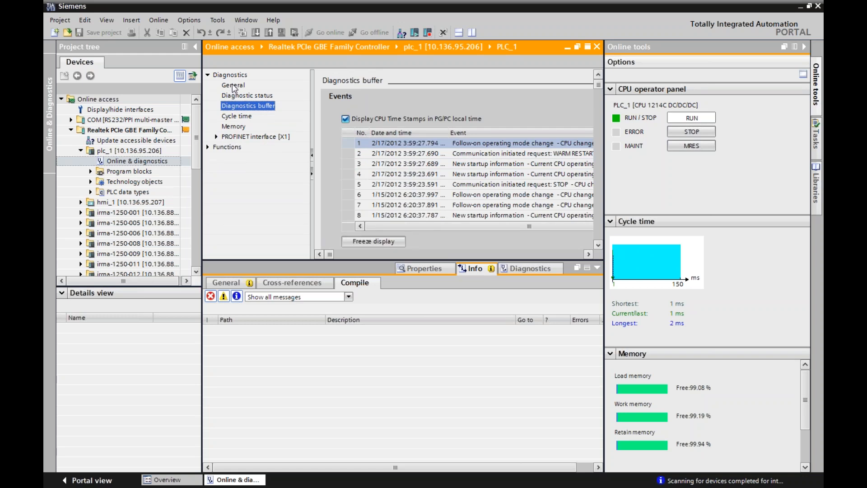
Review plc_1's Ethernet address (IP 10.136.95.206, subnet 255.255.248.0) and PROFINET port status
{"action": "left_click", "coordinate": [216, 137]}
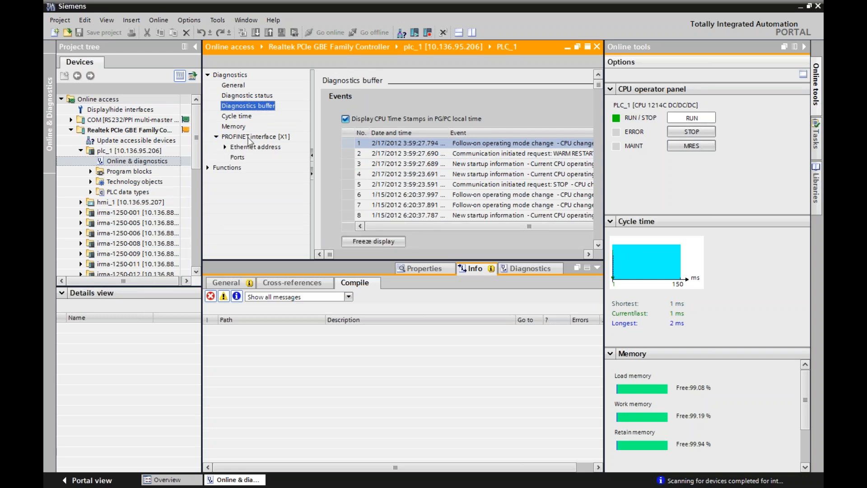
{"action": "left_click", "coordinate": [255, 146]}
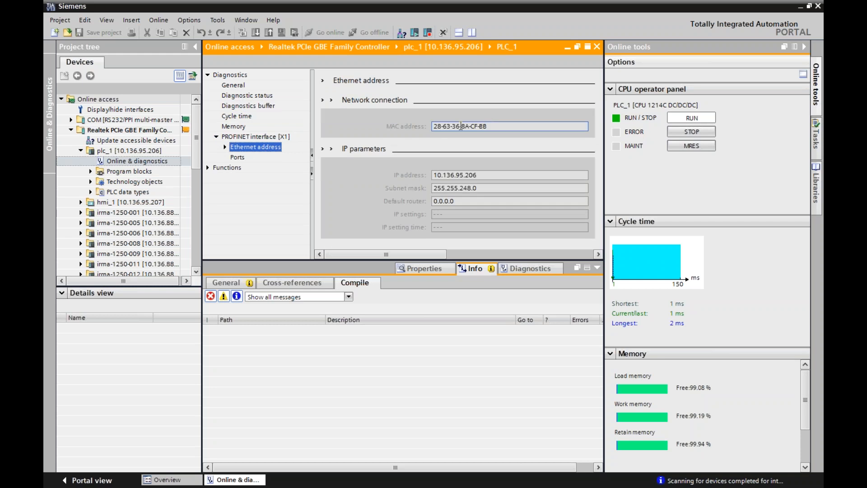
{"action": "left_click", "coordinate": [508, 174]}
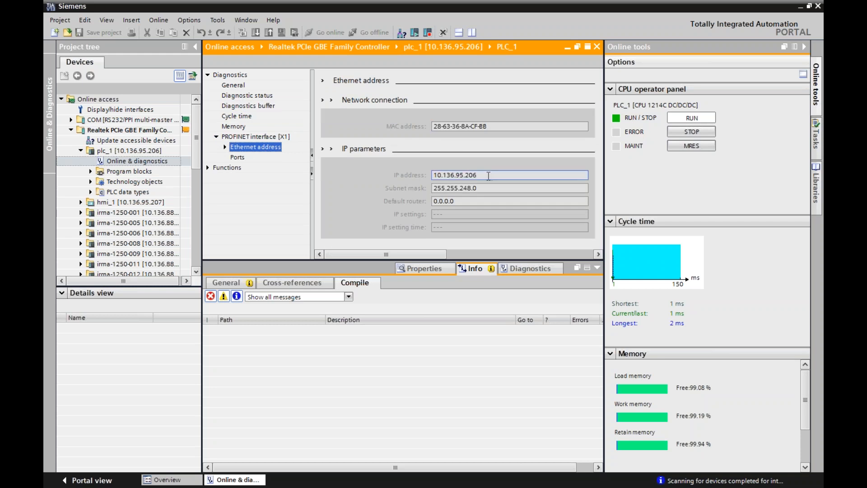
{"action": "left_click", "coordinate": [509, 188]}
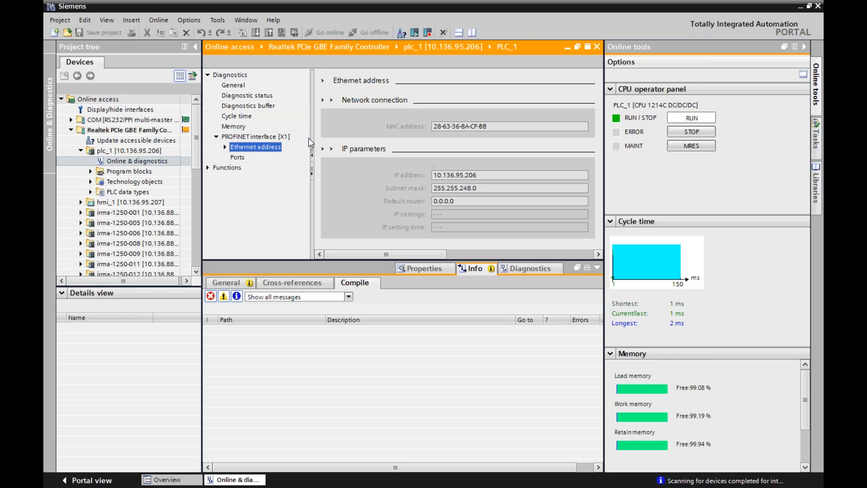
{"action": "left_click", "coordinate": [238, 157]}
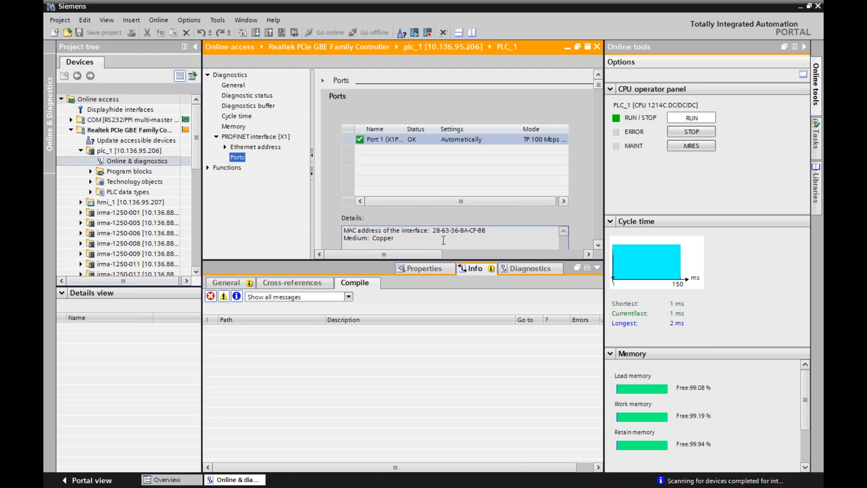
Bring up Assign IP address for plc_1 under Functions, then its Set time page
{"action": "left_click", "coordinate": [208, 167]}
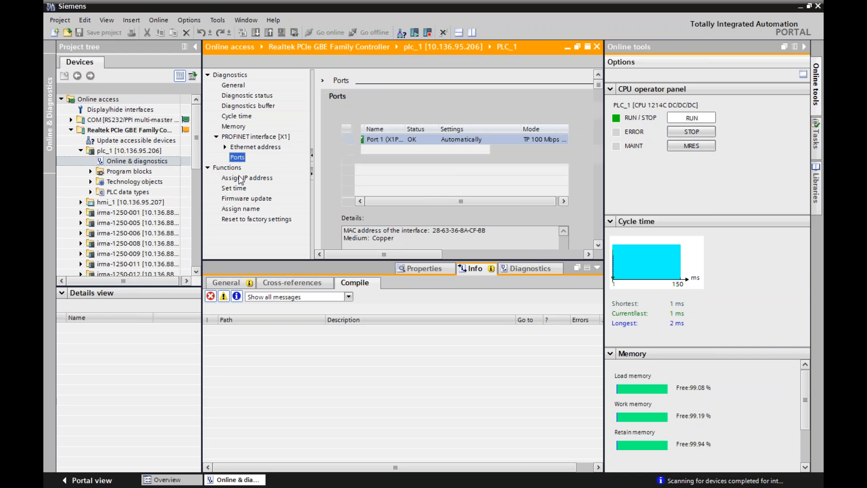
{"action": "left_click", "coordinate": [246, 178]}
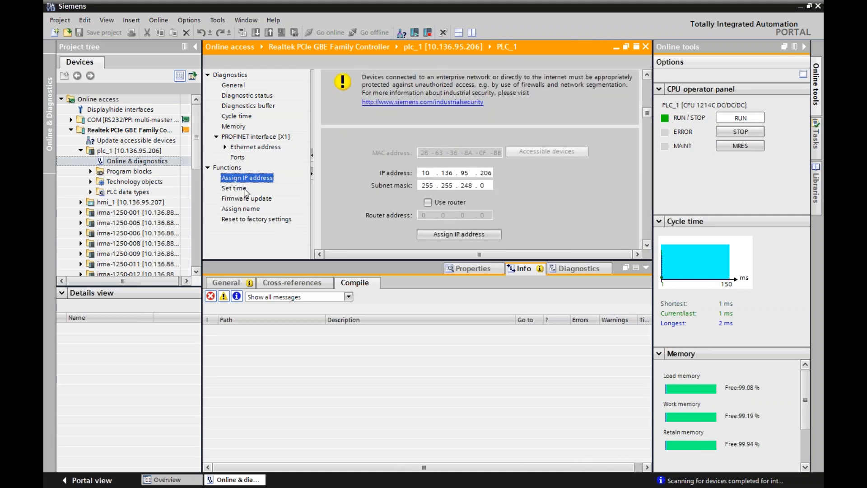
{"action": "left_click", "coordinate": [233, 188]}
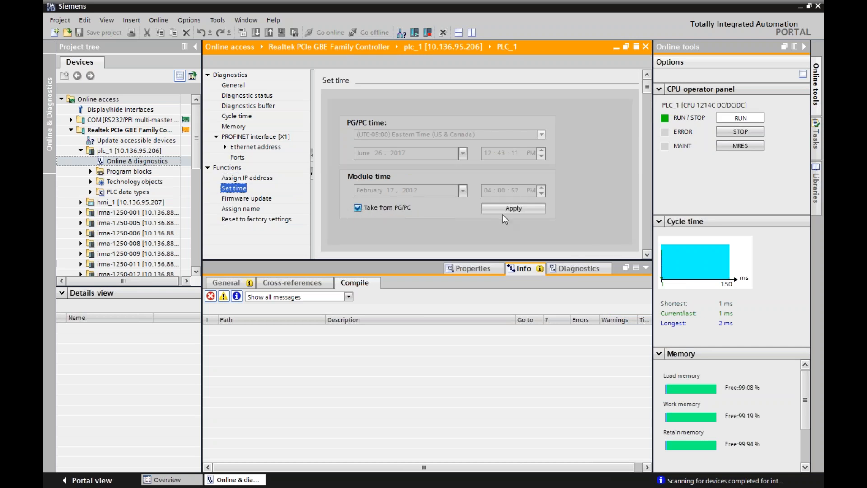
Apply the PC time to plc_1's clock, then show the firmware update page
{"action": "left_click", "coordinate": [512, 209]}
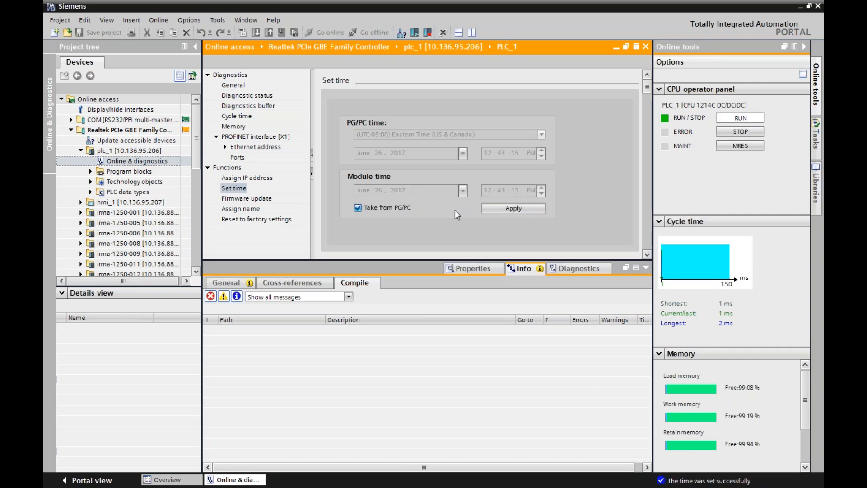
{"action": "left_click", "coordinate": [247, 198]}
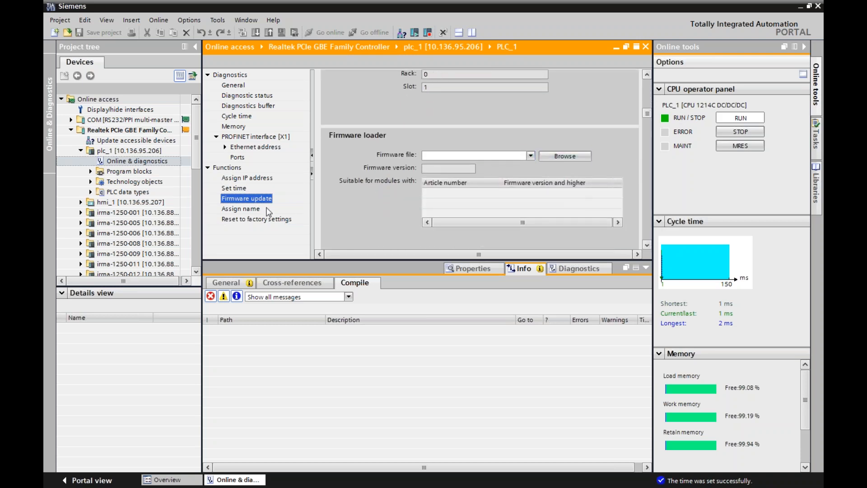
View PROFINET device name assignment, then the factory-reset page showing IP 10.136.95.206 and name plc_1
{"action": "left_click", "coordinate": [240, 209]}
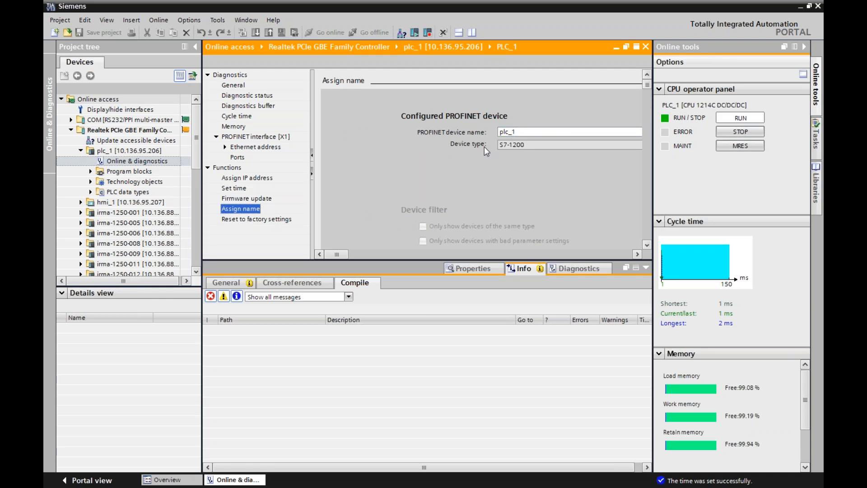
{"action": "mouse_move", "coordinate": [350, 180]}
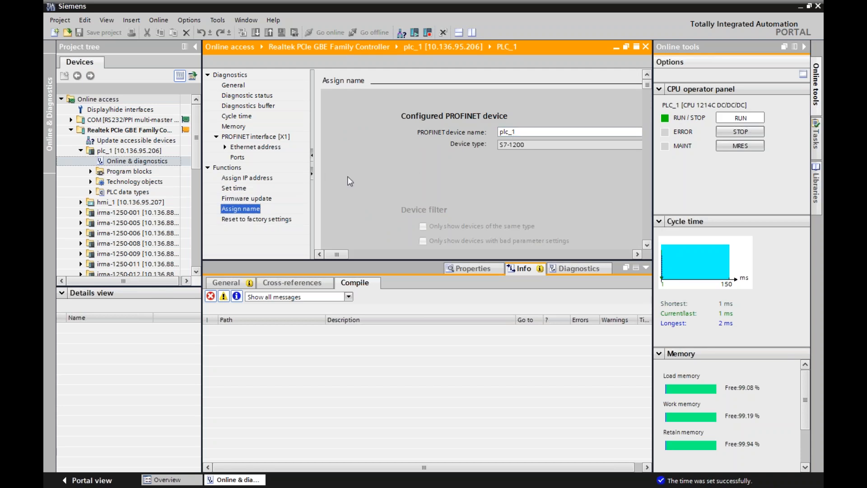
{"action": "left_click", "coordinate": [255, 218]}
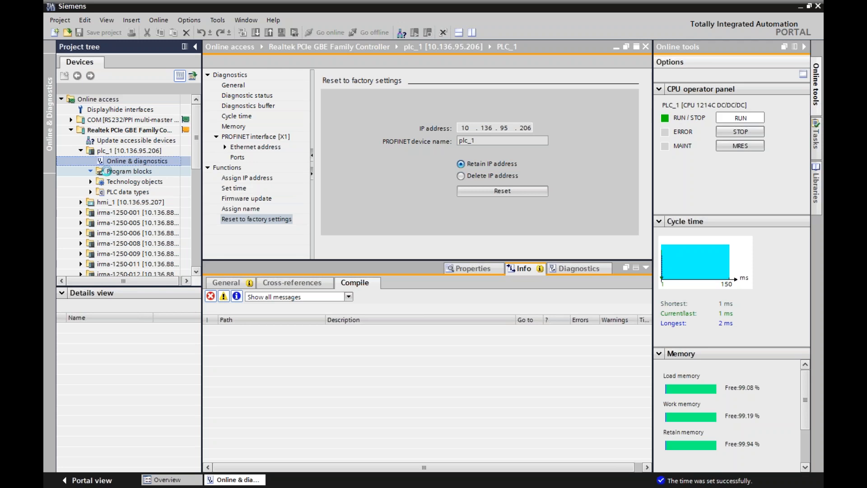
List plc_1's program blocks (Main [OB1], FC blocks) beside the factory-reset options
{"action": "left_click", "coordinate": [501, 191]}
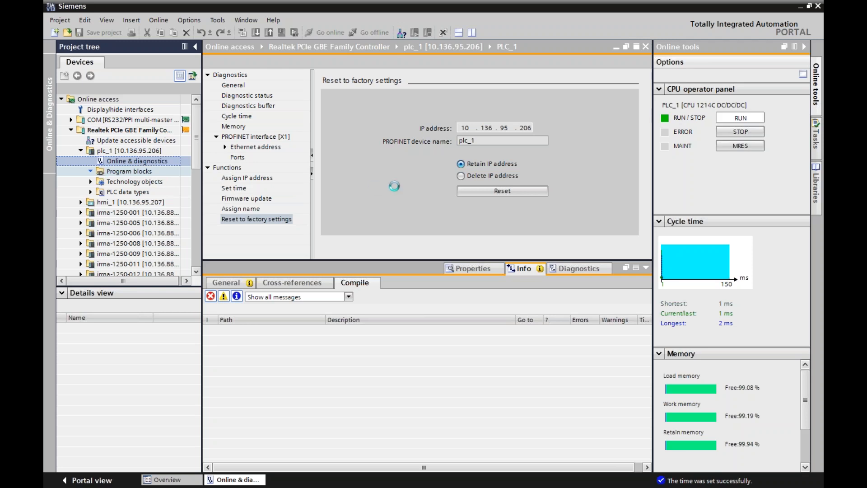
{"action": "left_click", "coordinate": [129, 171]}
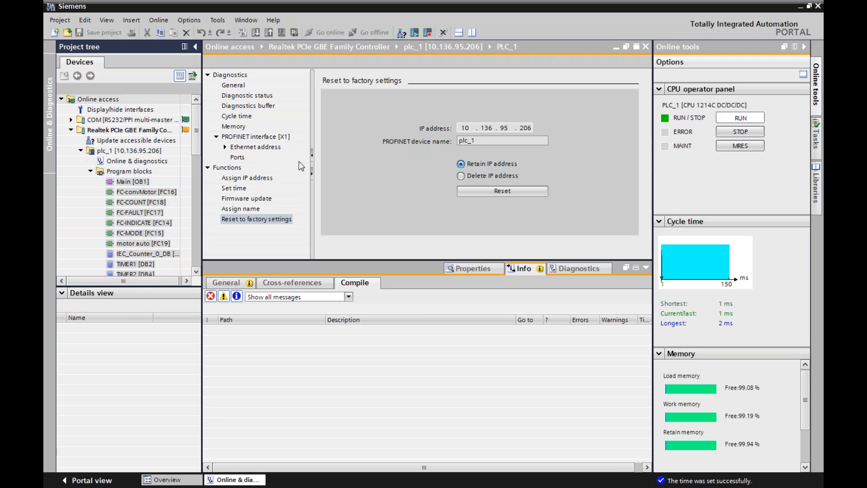
{"action": "left_click", "coordinate": [463, 127]}
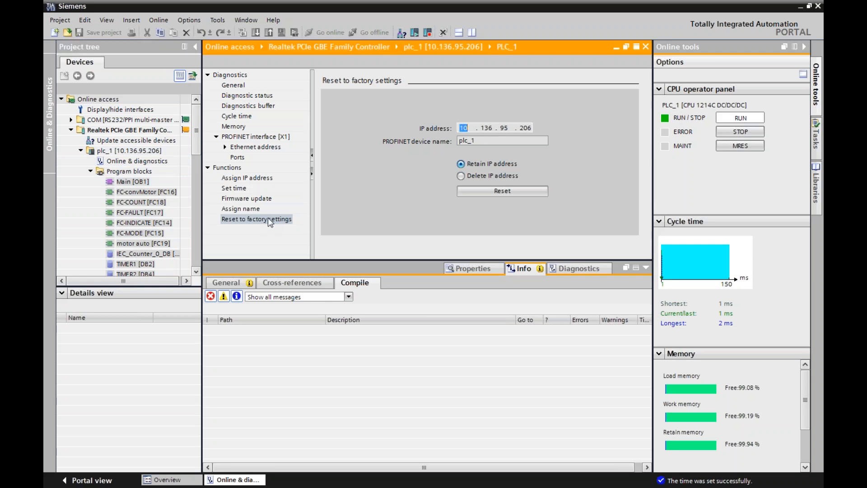
{"action": "left_click", "coordinate": [255, 218]}
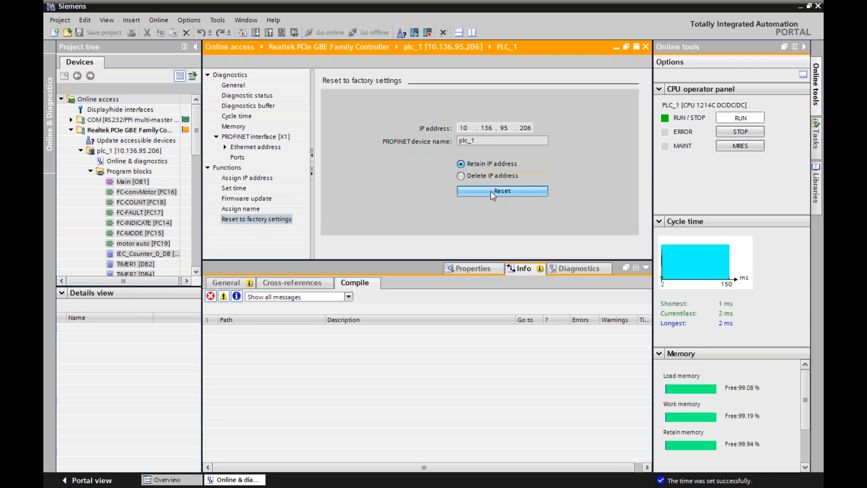
Reset plc_1 to factory settings retaining its IP, stopping the CPU, and rescan accessible devices
{"action": "left_click", "coordinate": [501, 191]}
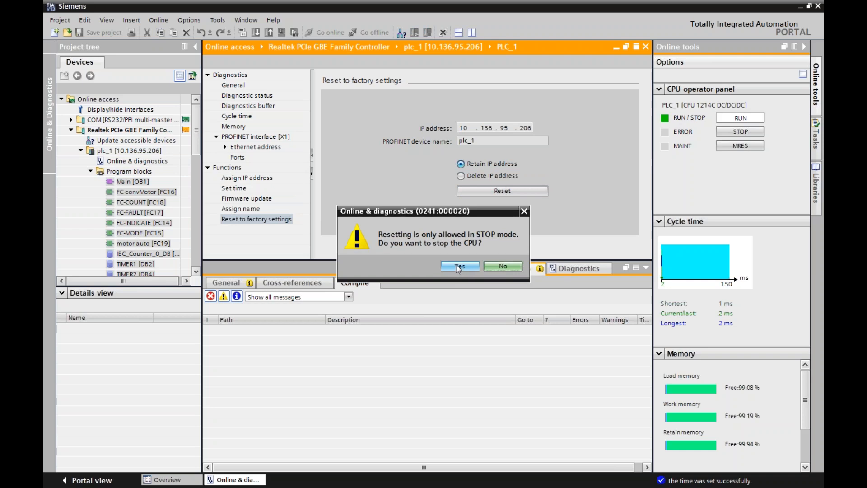
{"action": "left_click", "coordinate": [460, 265]}
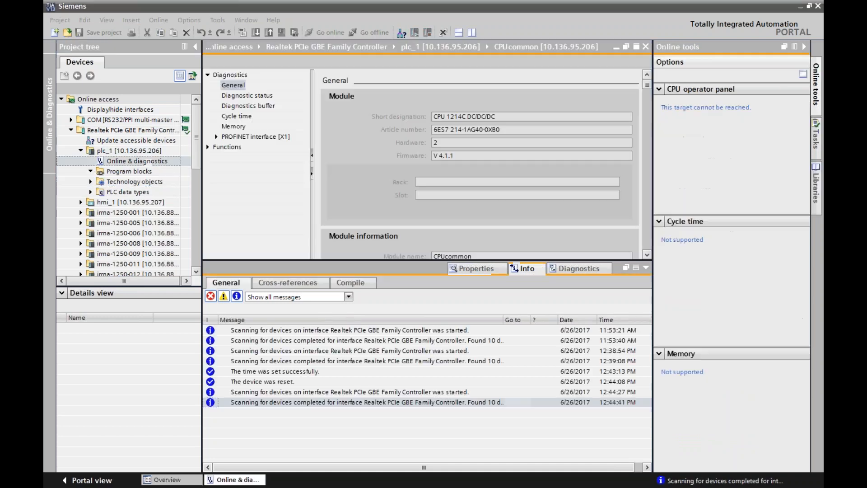
{"action": "left_click", "coordinate": [136, 140]}
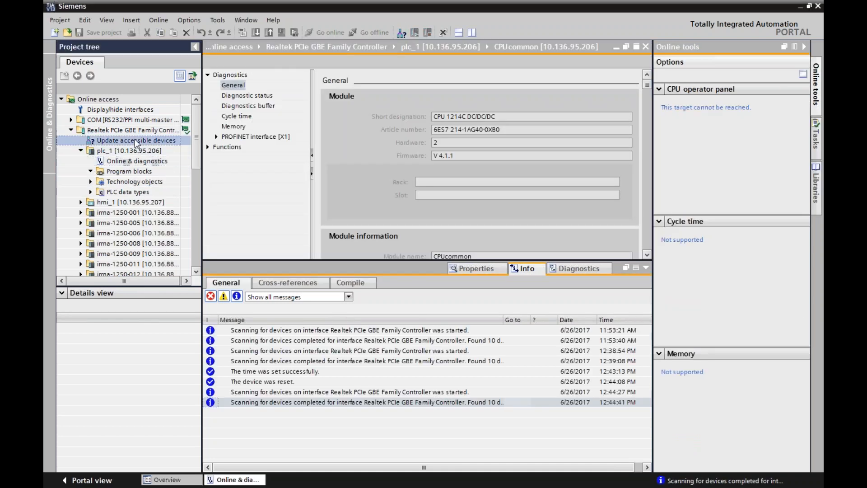
{"action": "left_click", "coordinate": [135, 140]}
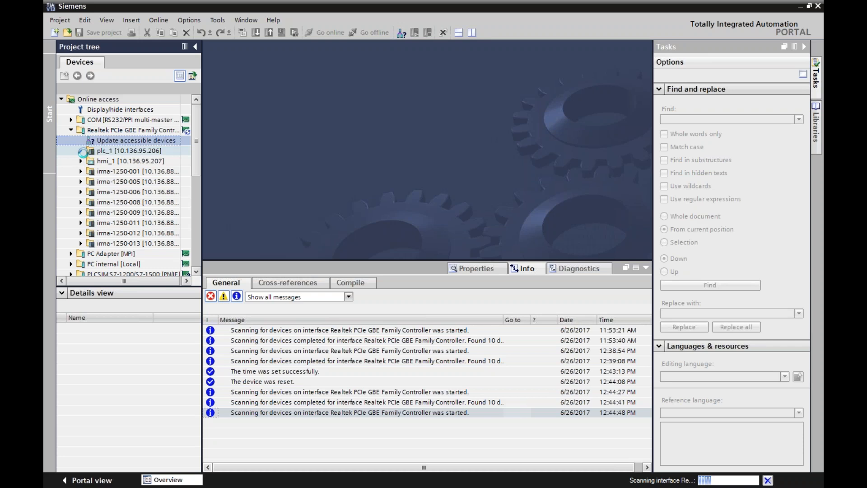
Expand plc_1's Program blocks to confirm it is empty after the reset, then collapse plc_1
{"action": "left_click", "coordinate": [82, 151]}
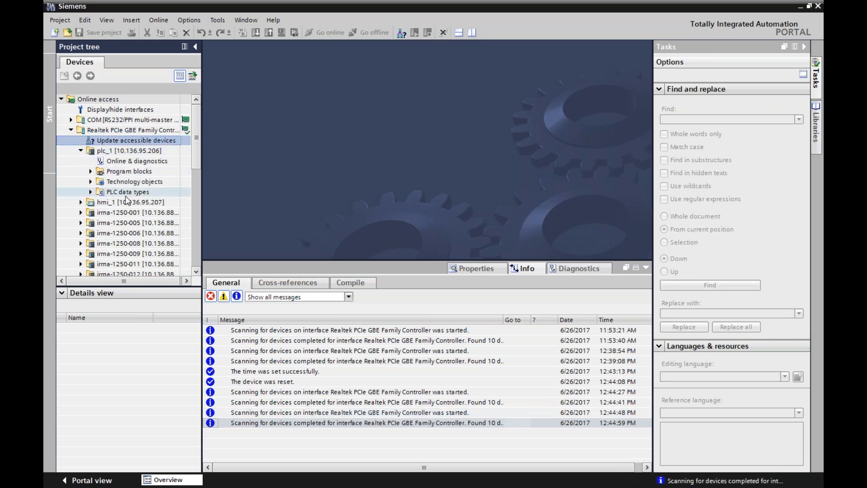
{"action": "left_click", "coordinate": [129, 170]}
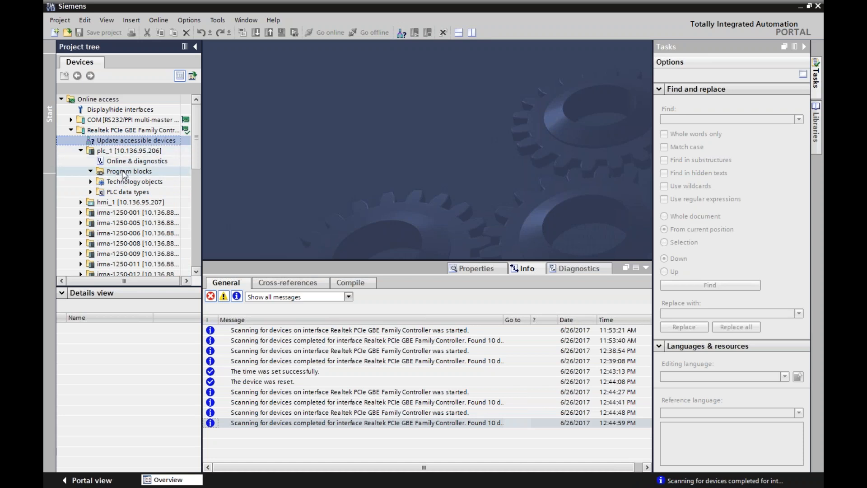
{"action": "left_click", "coordinate": [90, 171]}
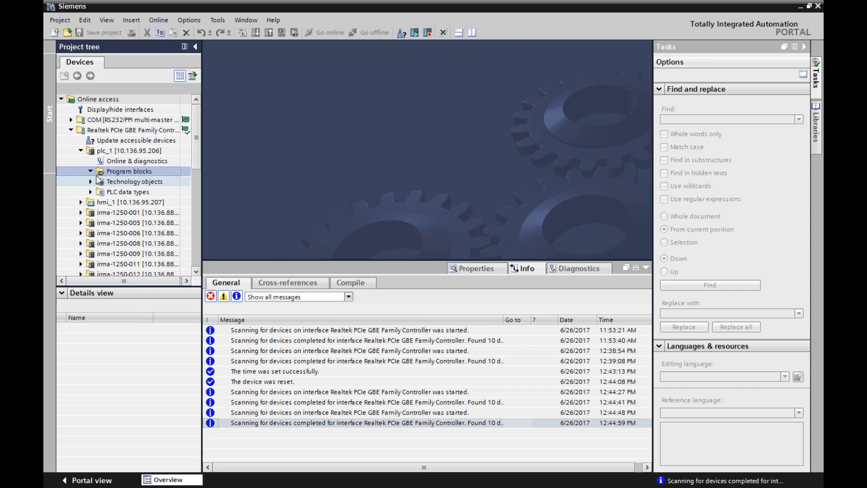
{"action": "left_click", "coordinate": [129, 151]}
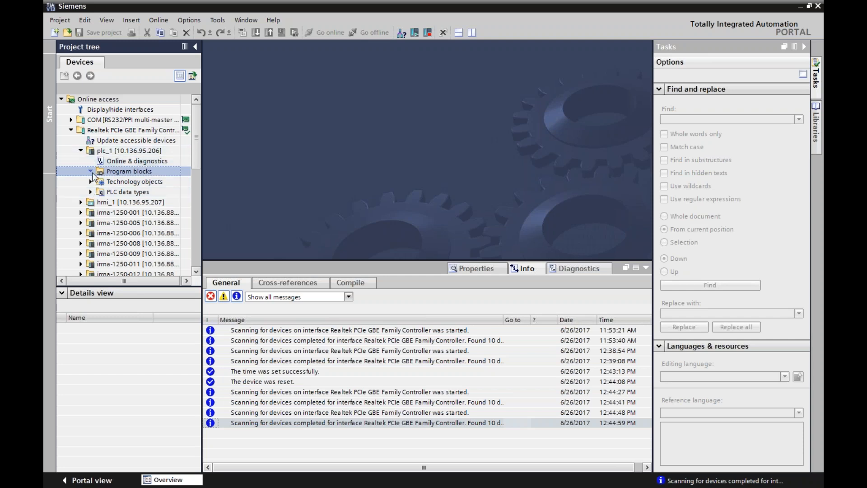
{"action": "left_click", "coordinate": [129, 151]}
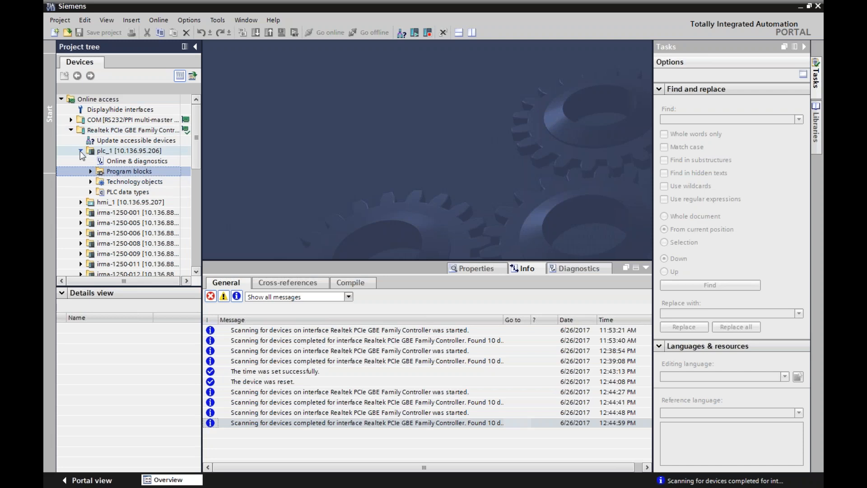
{"action": "left_click", "coordinate": [80, 151]}
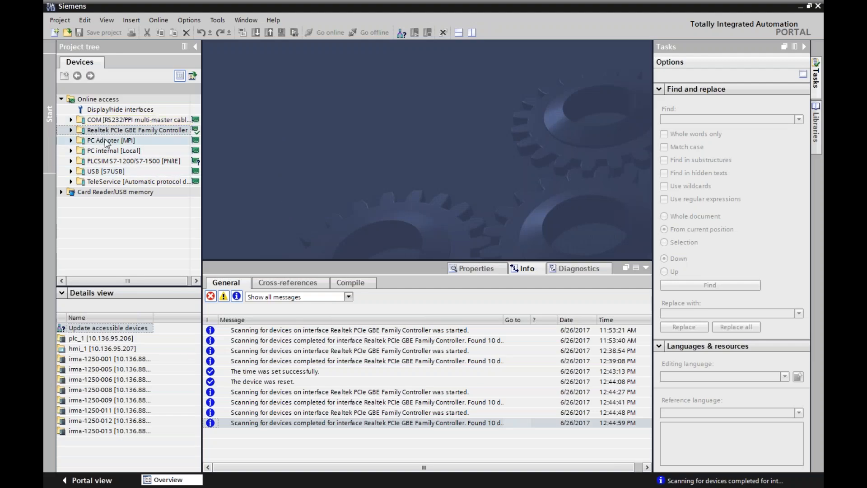
Expand the Realtek interface and hmi_1 at 10.136.95.207 to show its Online & diagnostics entry
{"action": "left_click", "coordinate": [114, 151]}
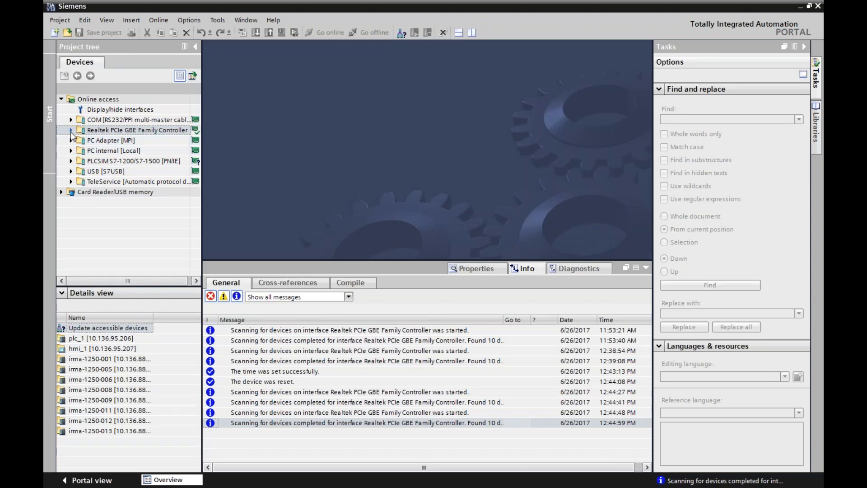
{"action": "left_click", "coordinate": [71, 130]}
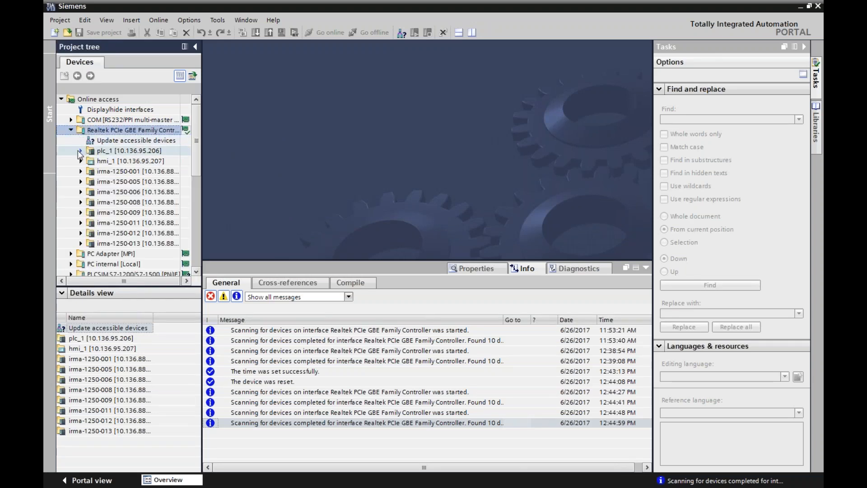
{"action": "left_click", "coordinate": [80, 161]}
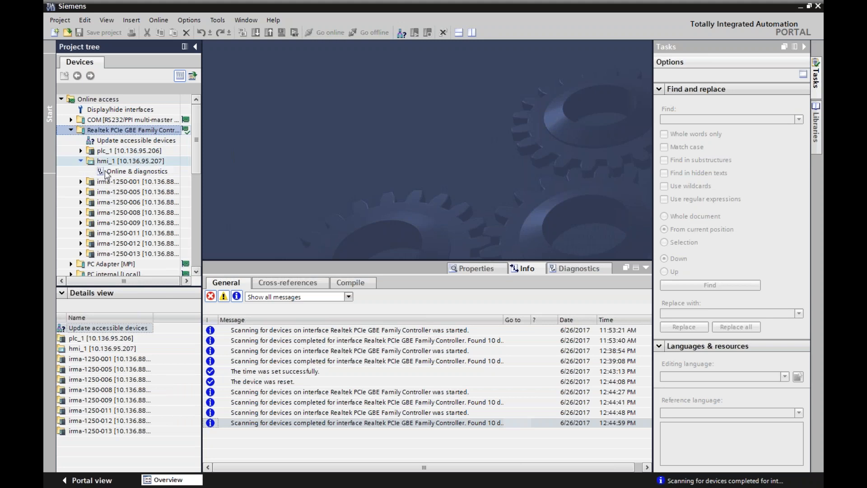
Show hmi_1's online diagnostics and its Reset to factory settings options
{"action": "double_click", "coordinate": [138, 170]}
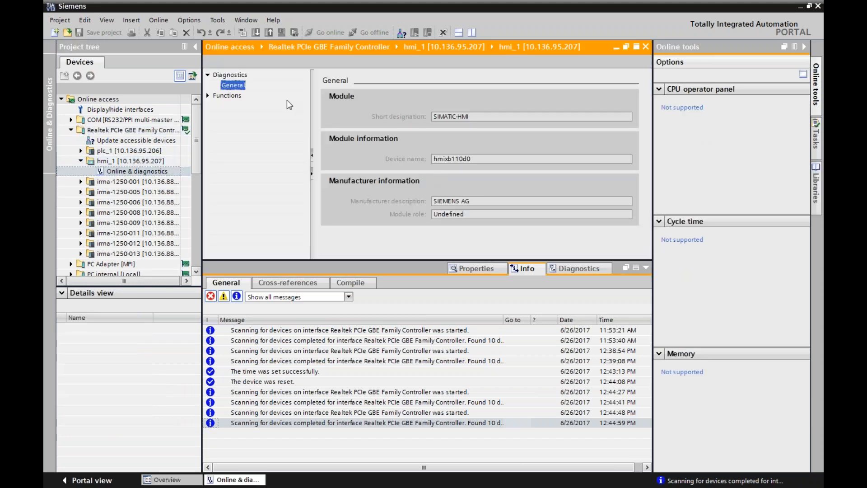
{"action": "left_click", "coordinate": [208, 94]}
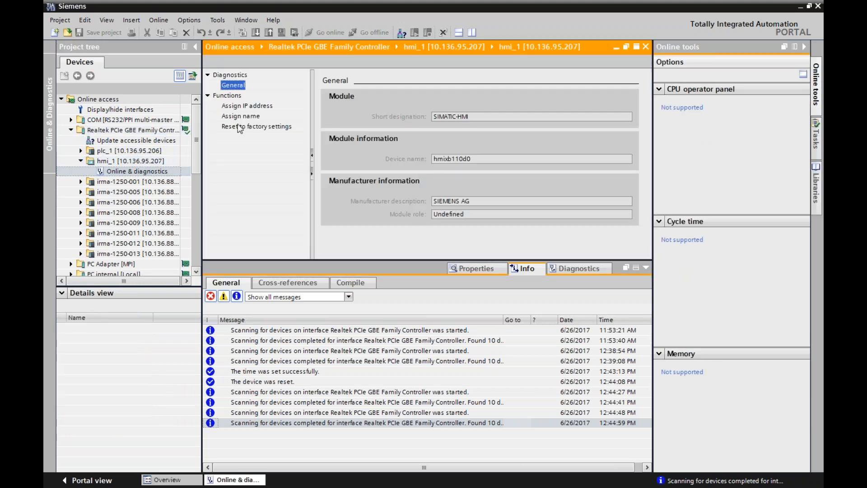
{"action": "left_click", "coordinate": [256, 126]}
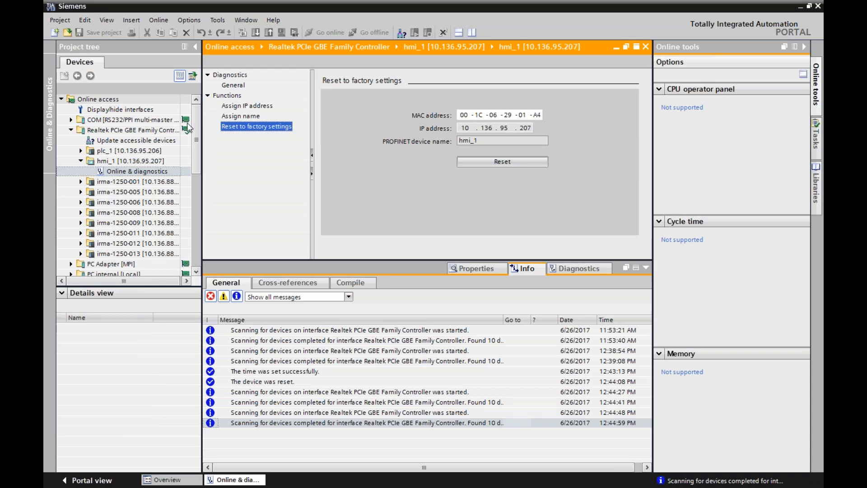
Collapse hmi_1 and return to the Portal view start page listing recent projects
{"action": "left_click", "coordinate": [131, 160]}
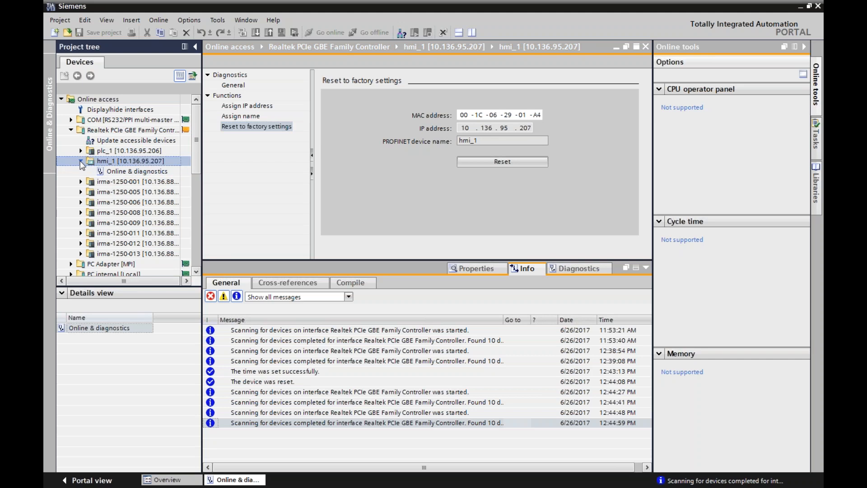
{"action": "left_click", "coordinate": [80, 161]}
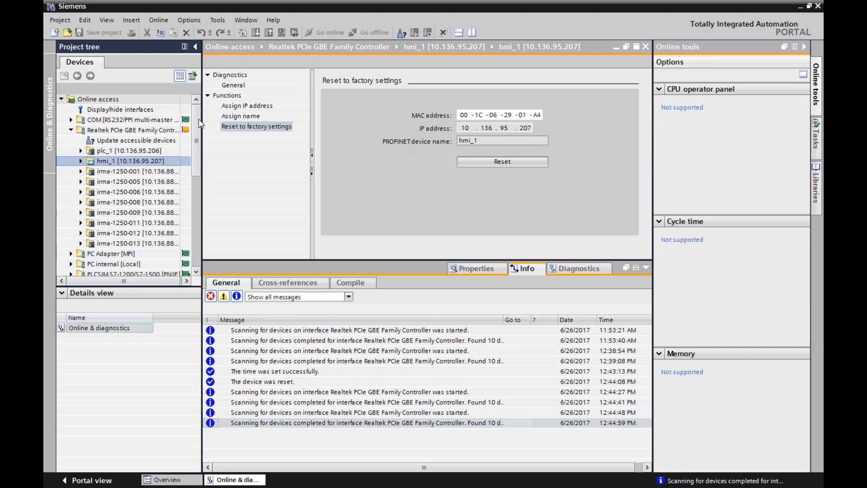
{"action": "mouse_move", "coordinate": [610, 142]}
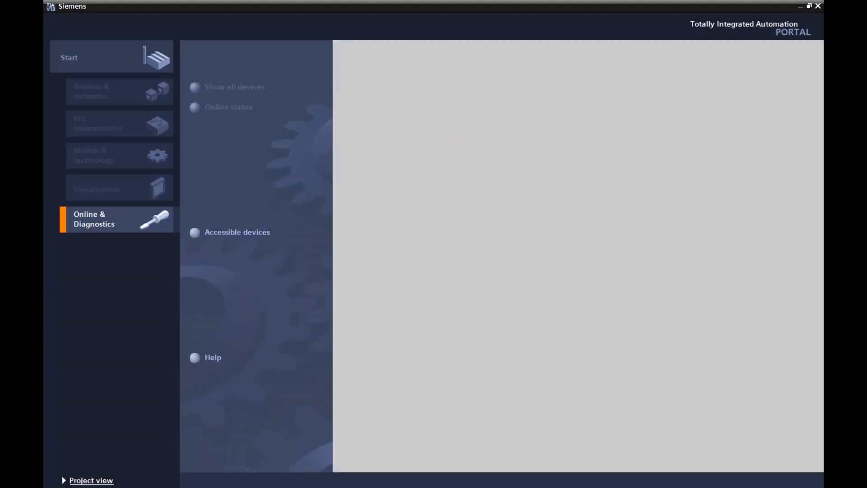
{"action": "left_click", "coordinate": [69, 57]}
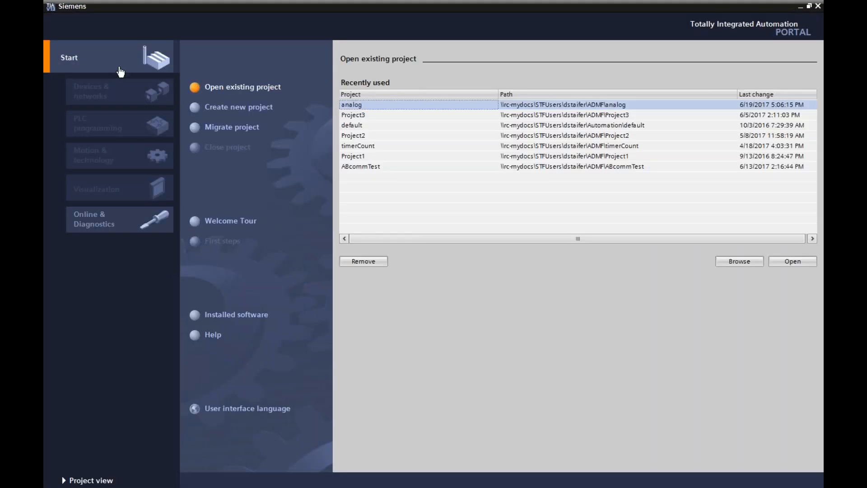